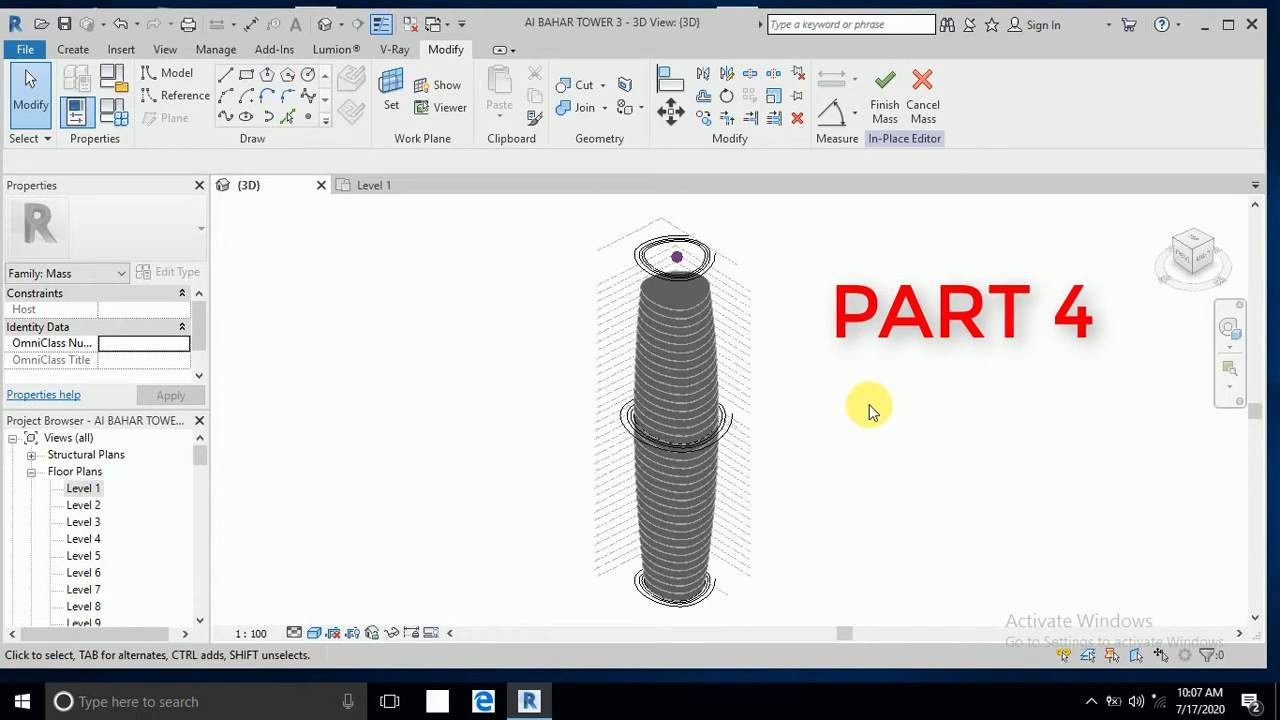
mouse_move(864, 420)
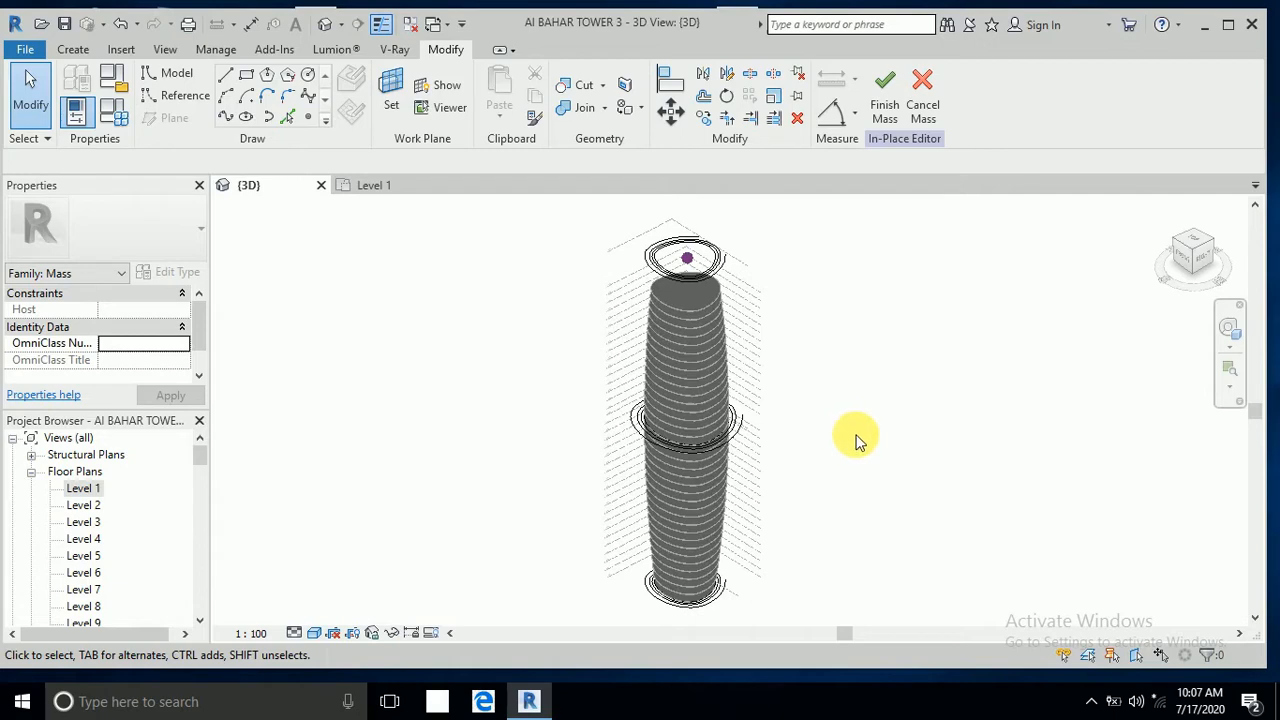
mouse_move(856, 420)
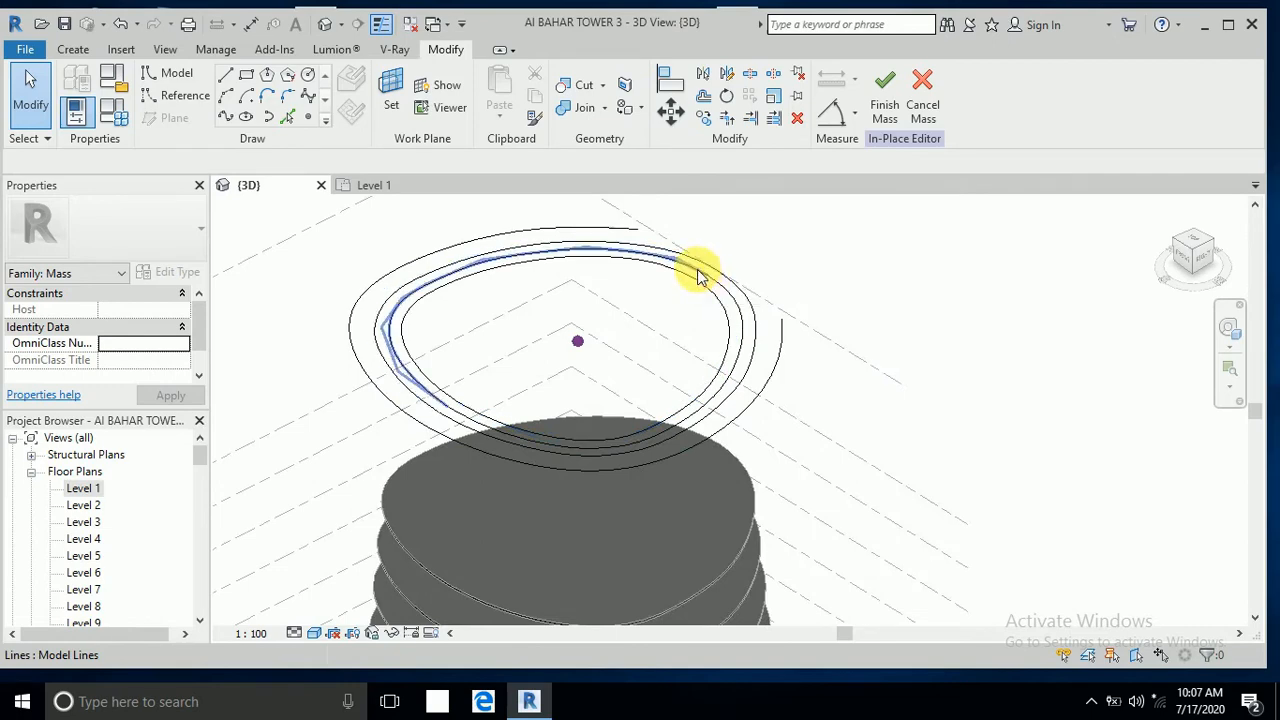
- Loft the top and bottom profile loops into a tapered solid tower form
left_click(700, 270)
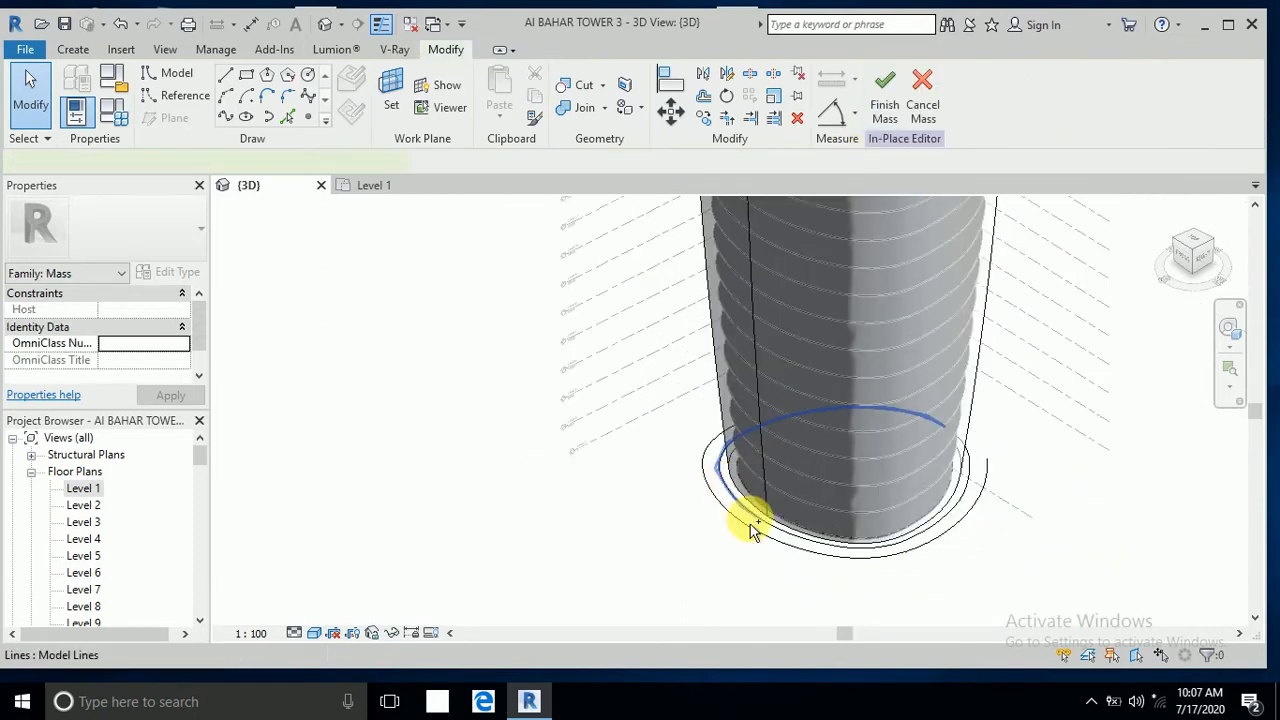
left_click(756, 516)
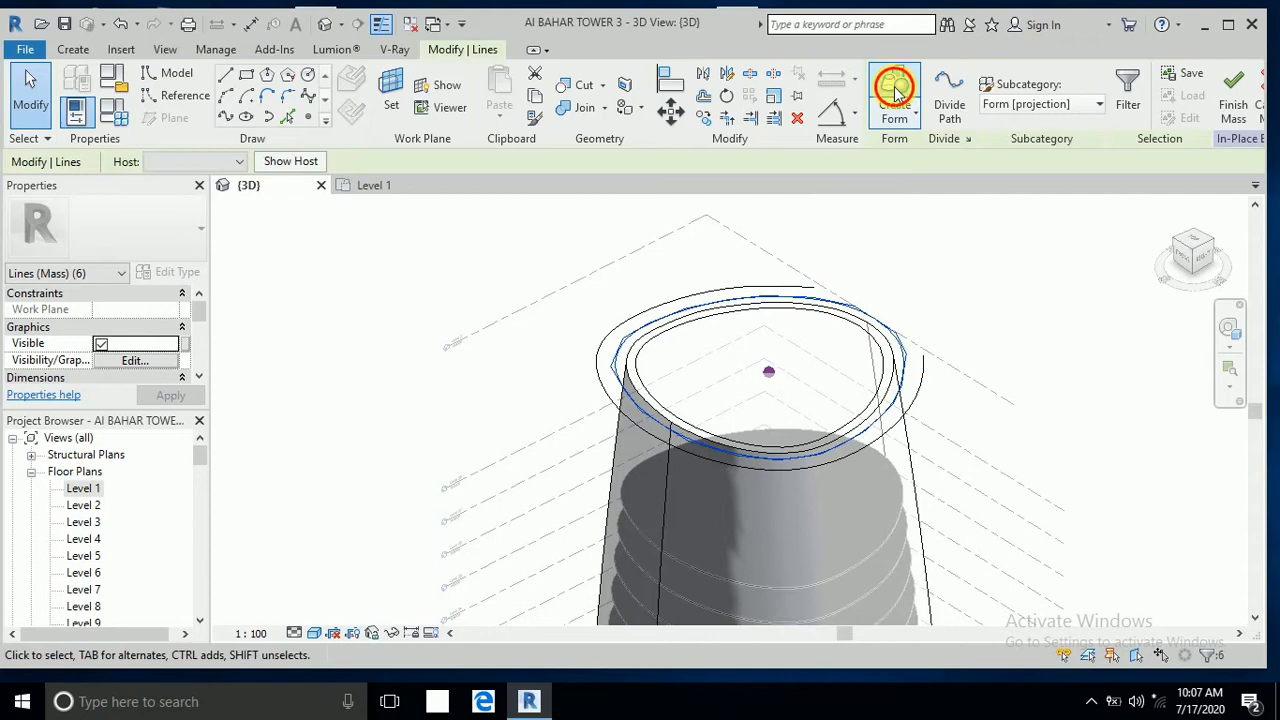
left_click(894, 90)
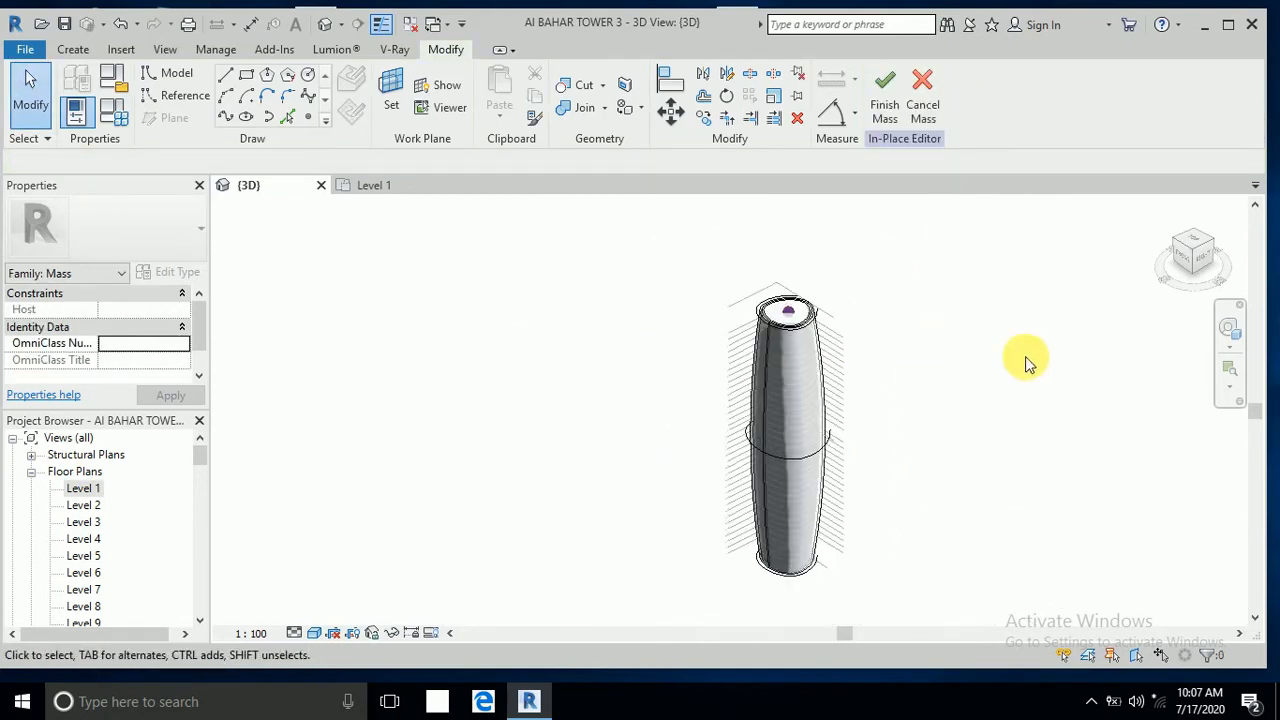
left_click(84, 488)
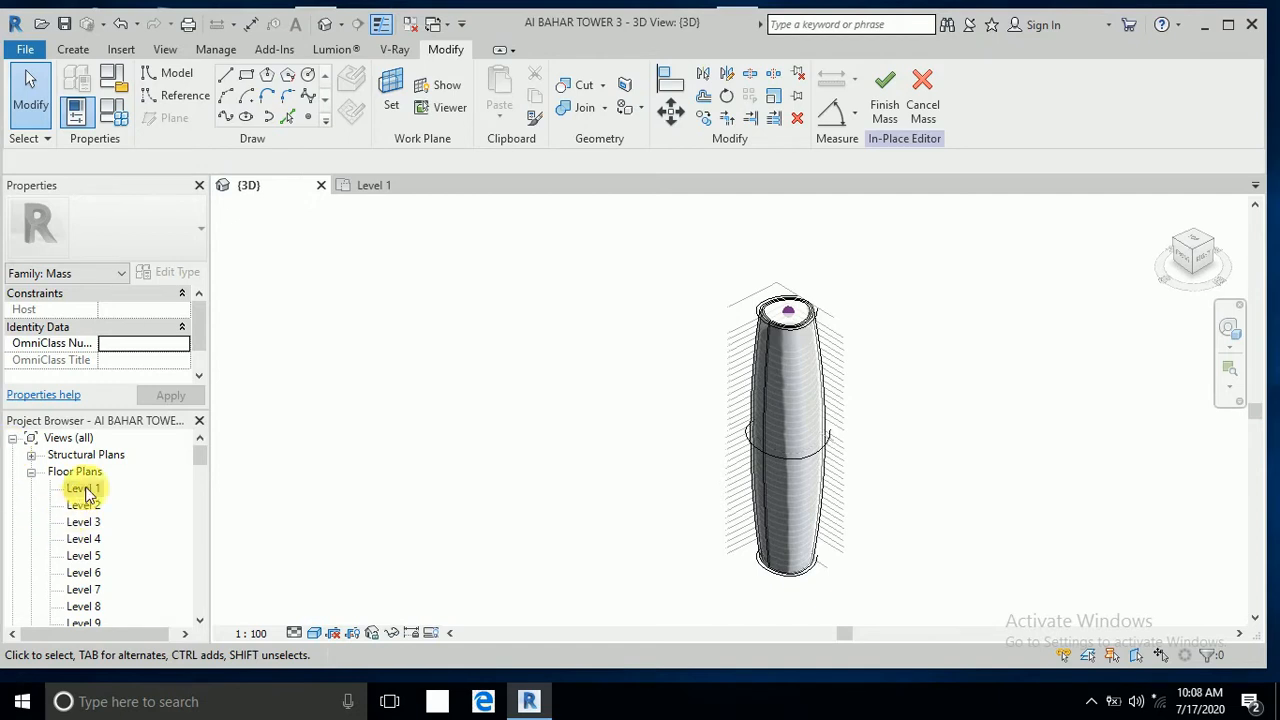
double_click(84, 488)
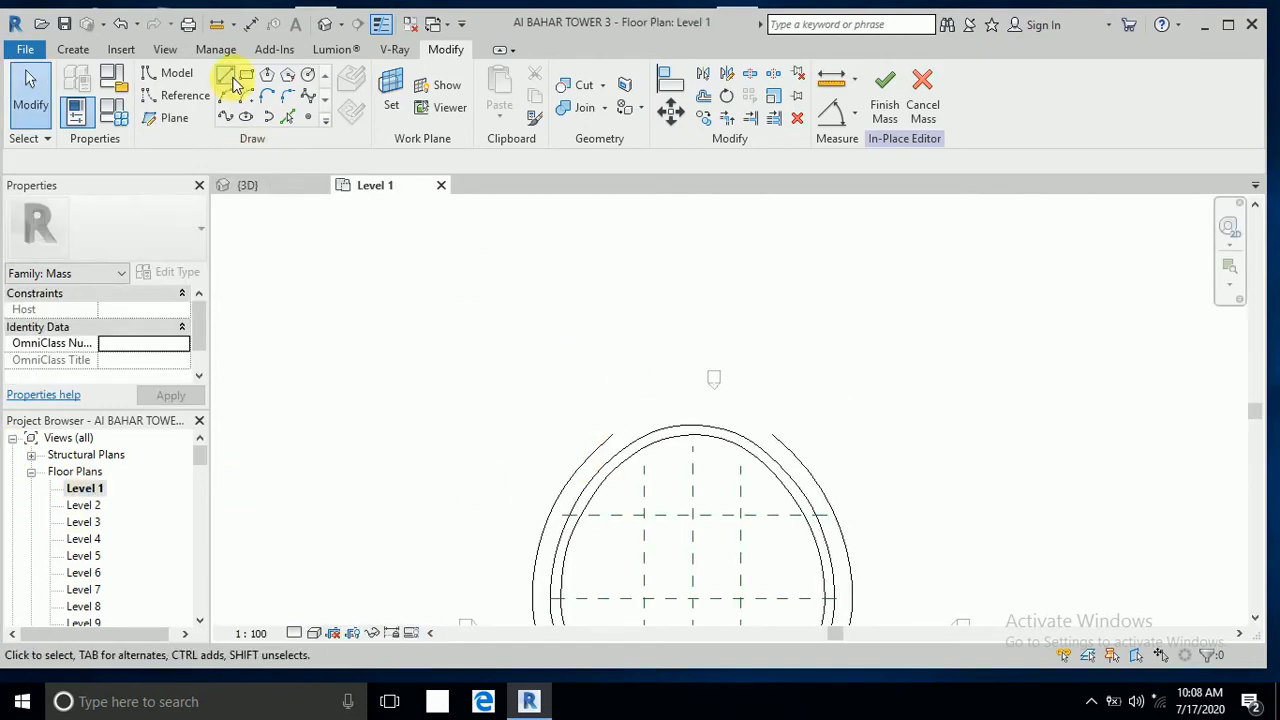
left_click(232, 76)
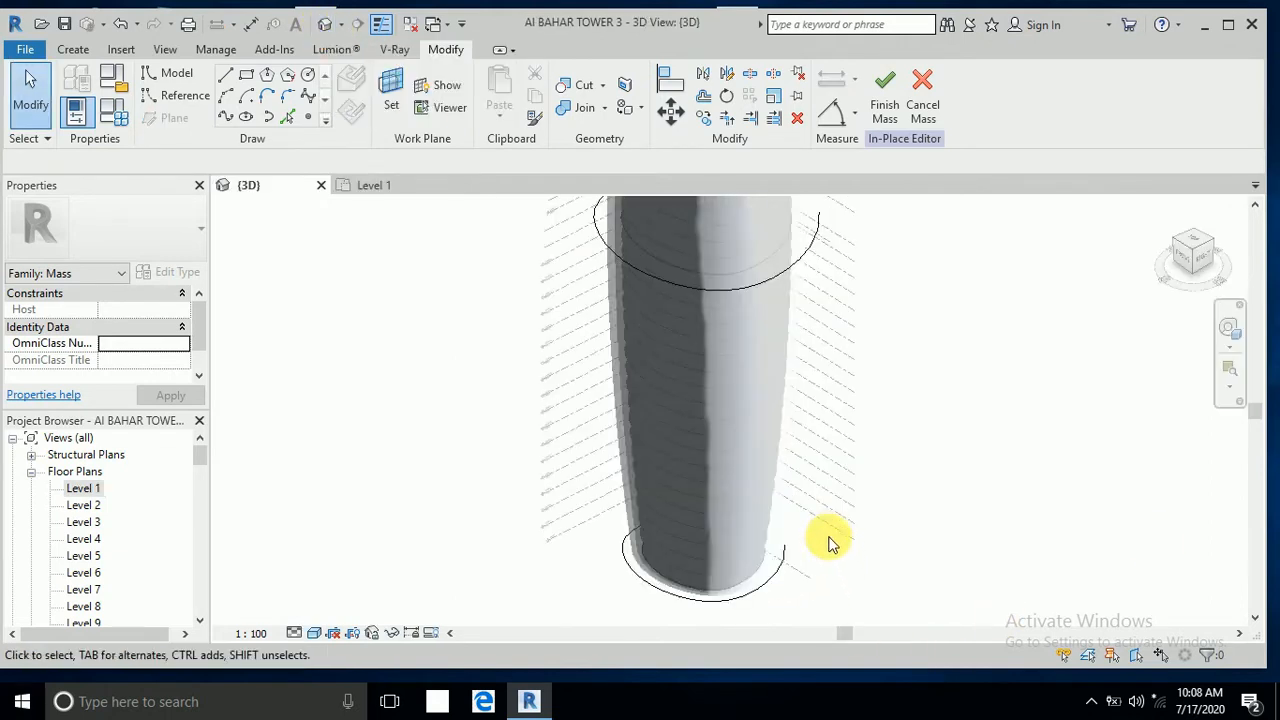
- Pan the view along the tower mass
left_click_drag(830, 540, 800, 524)
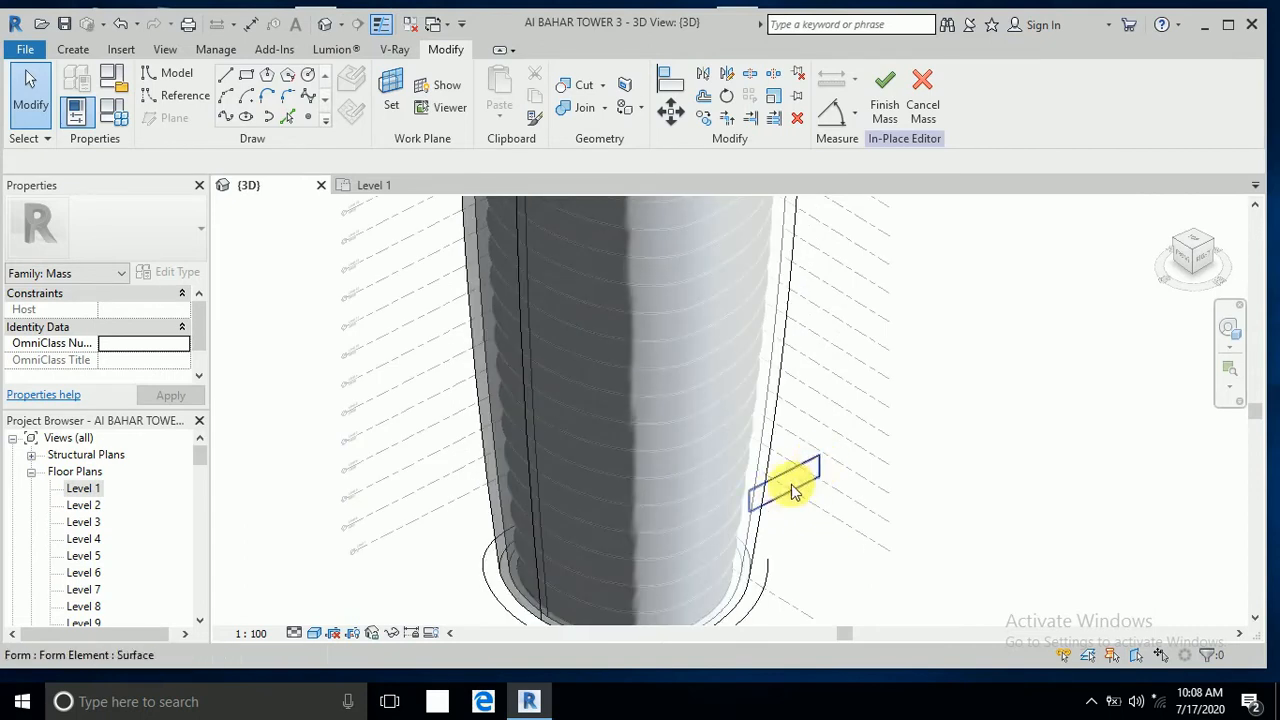
mouse_move(796, 490)
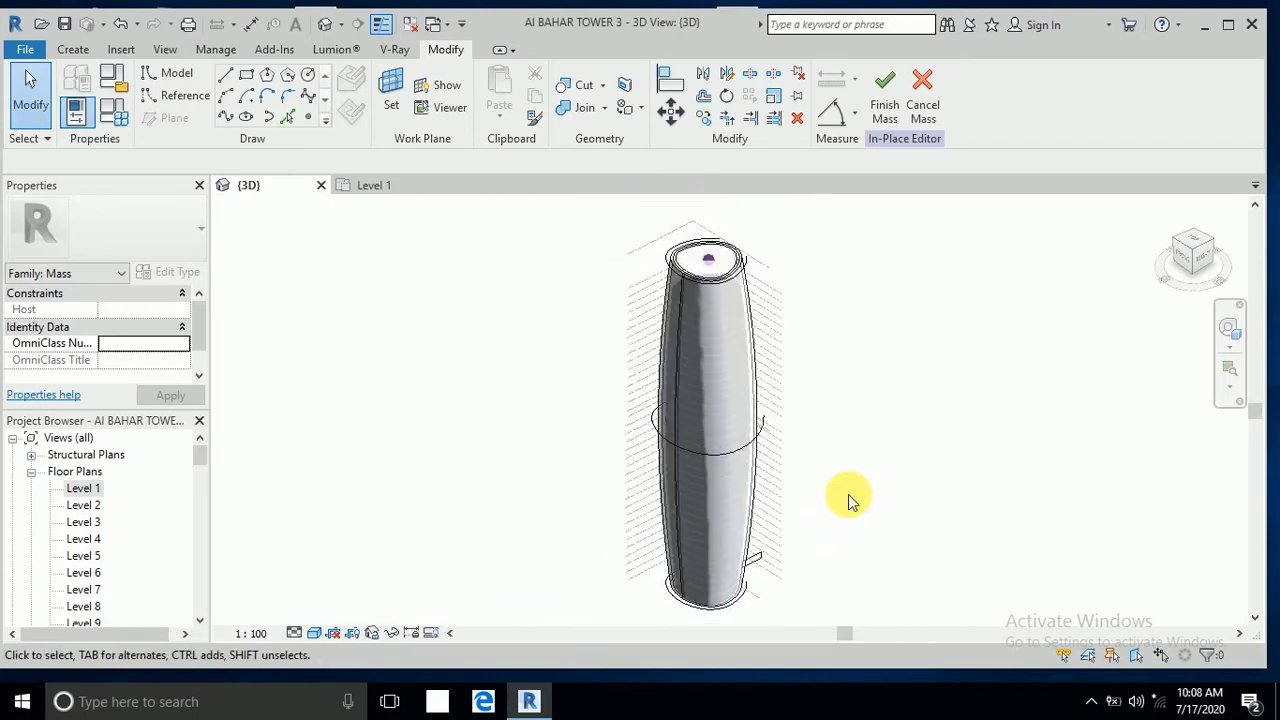
mouse_move(1210, 264)
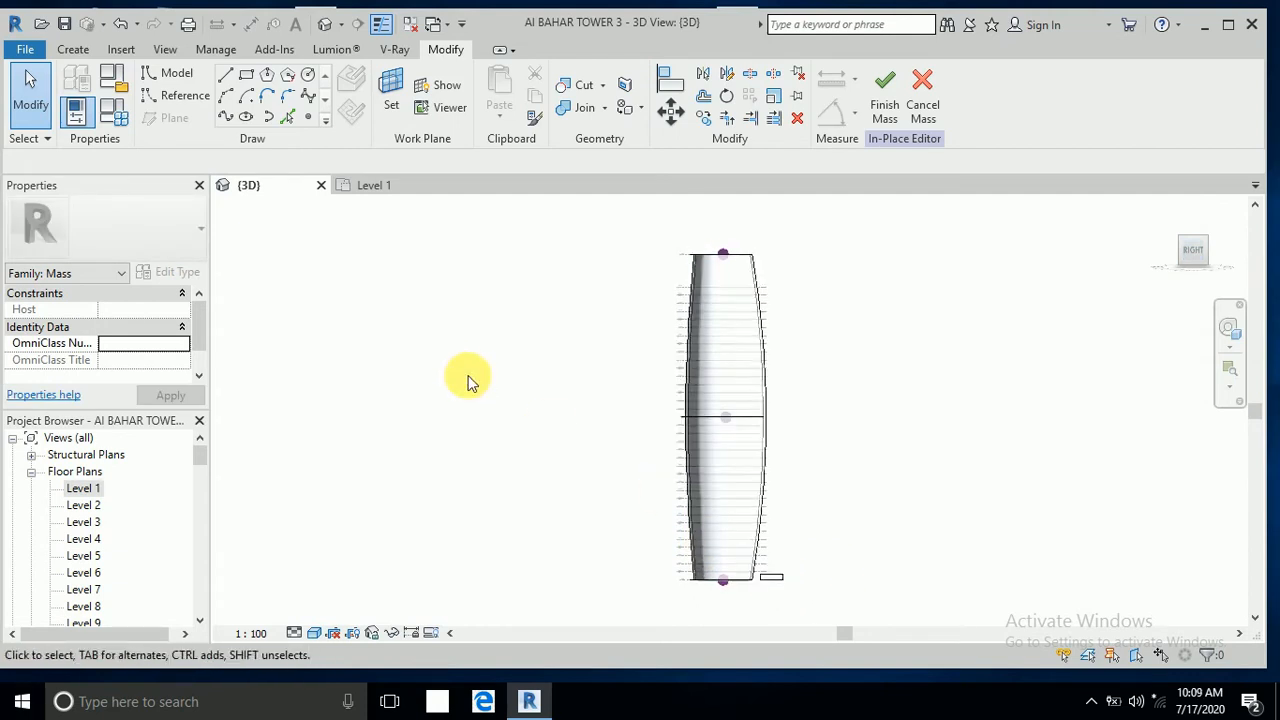
mouse_move(228, 76)
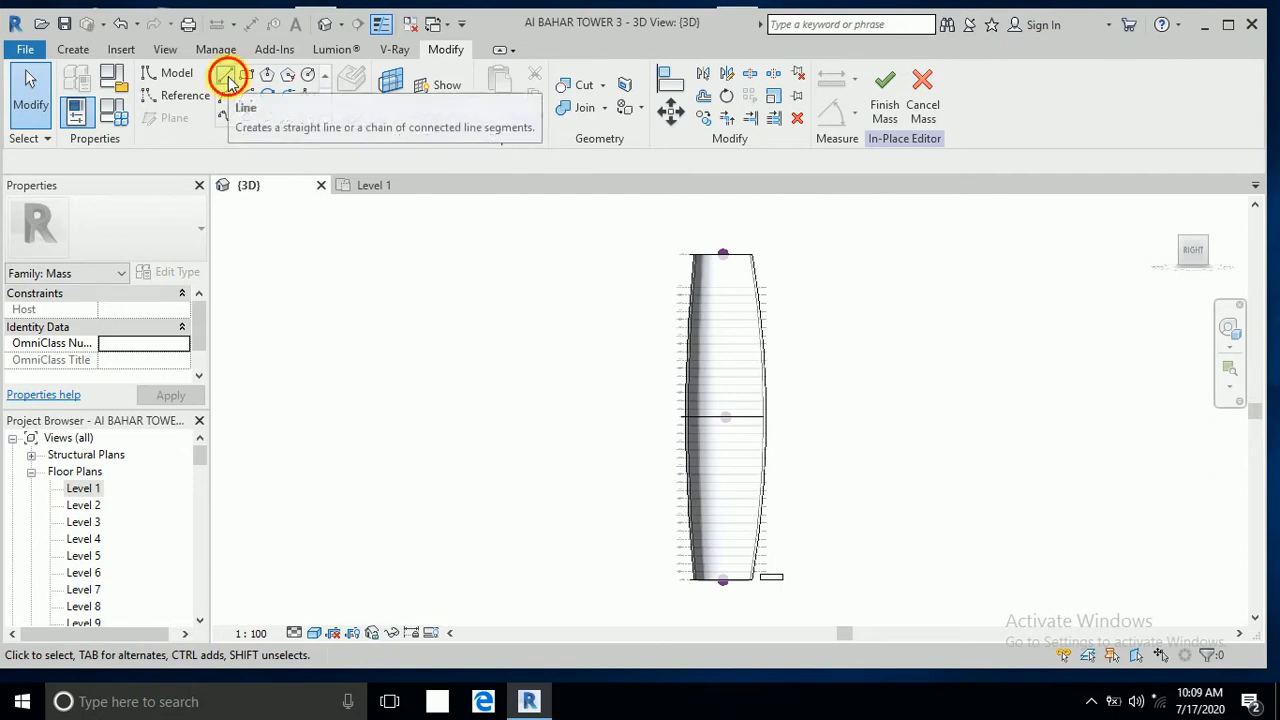
- Start a straight model line from the Draw panel
left_click(228, 76)
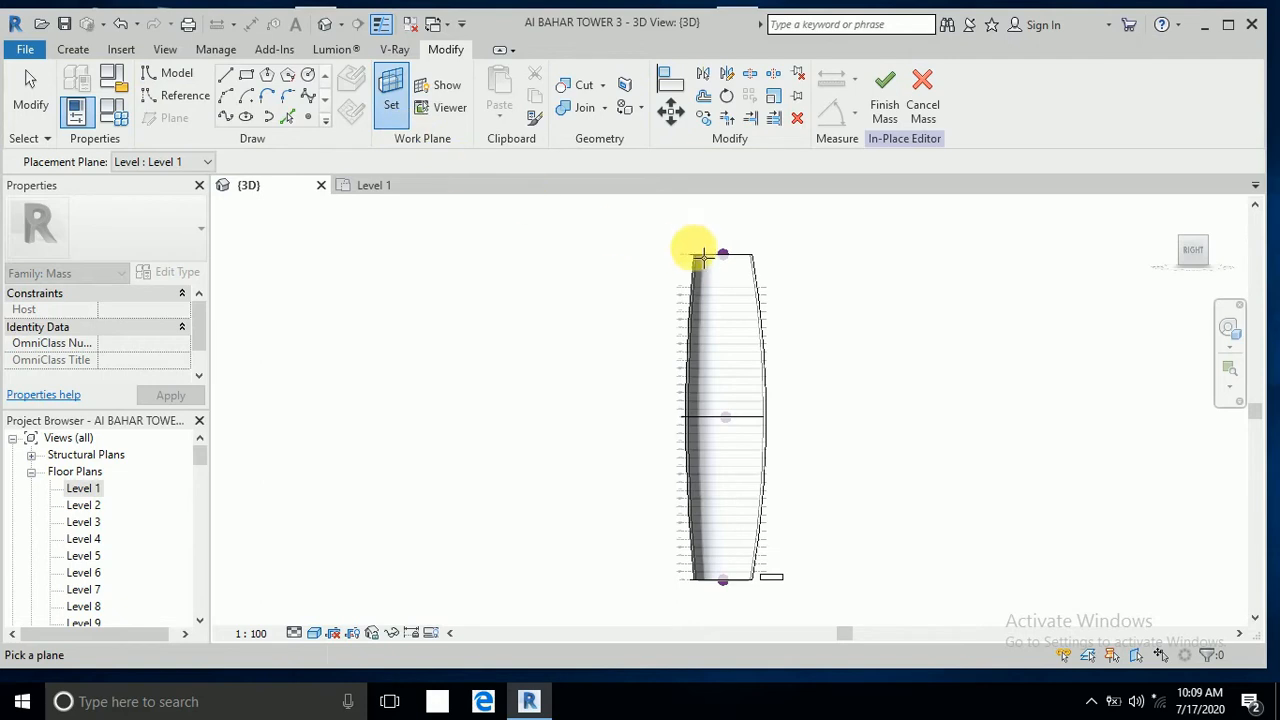
mouse_move(710, 258)
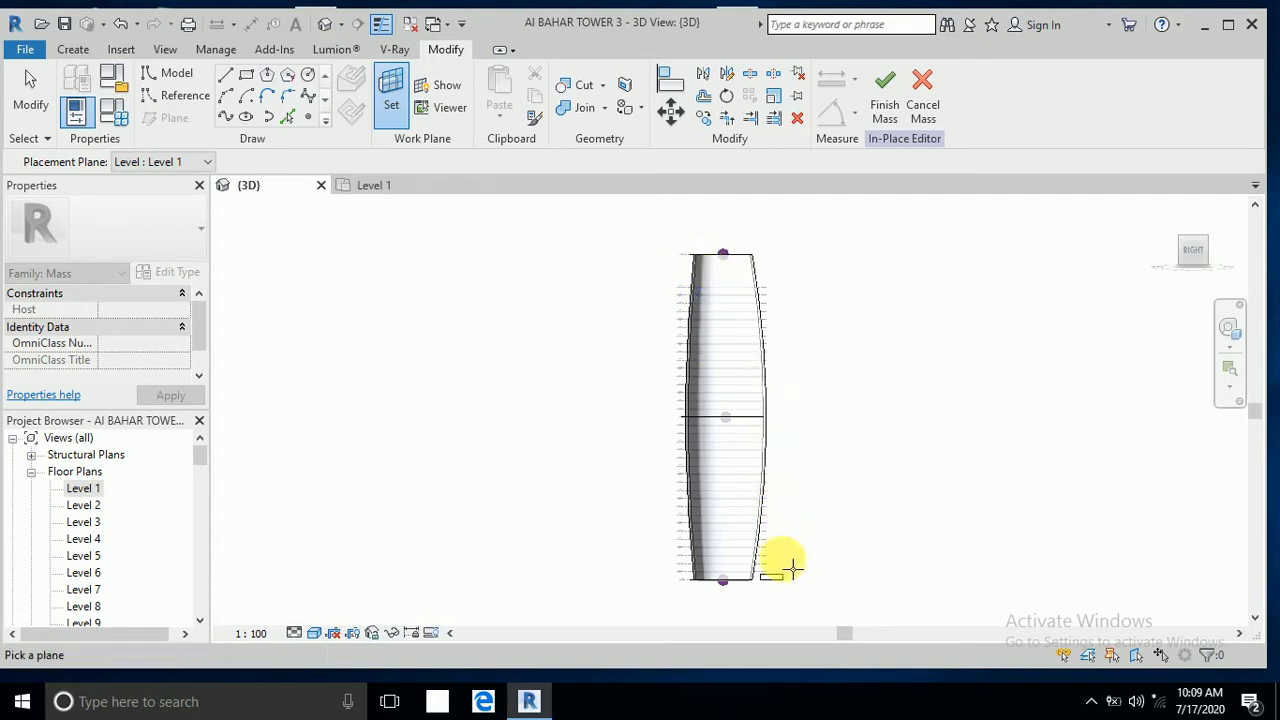
mouse_move(784, 578)
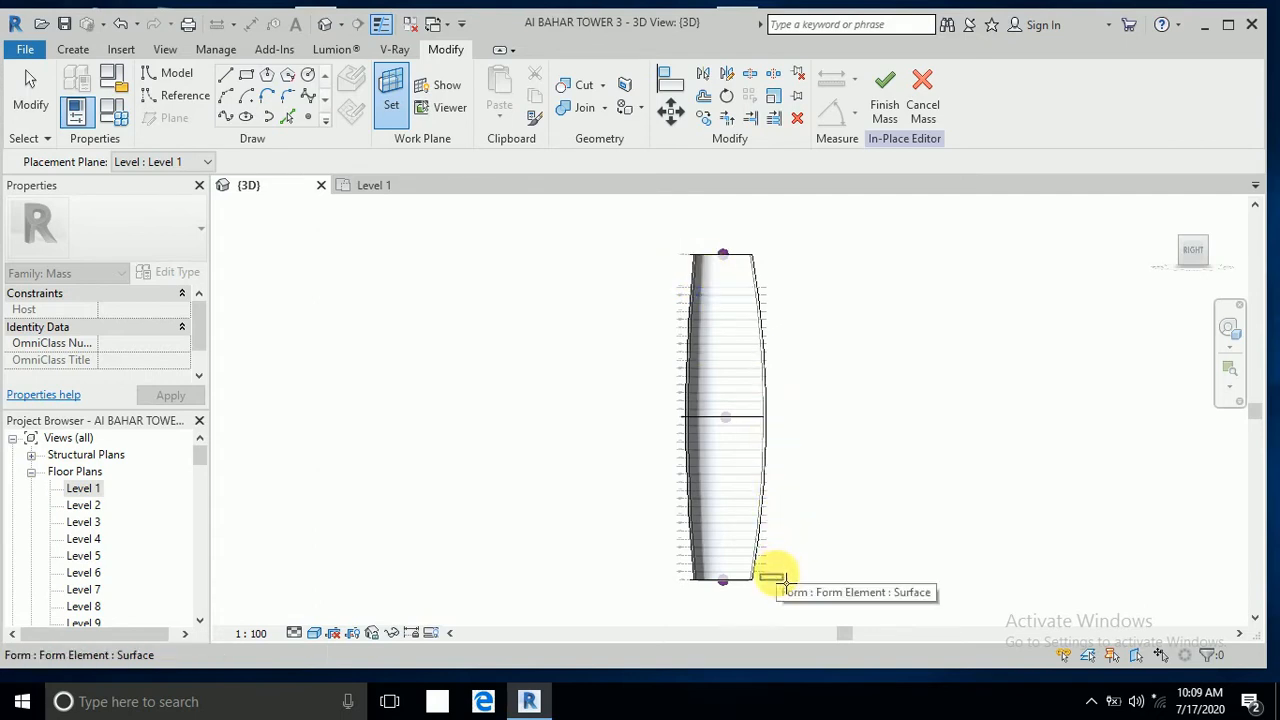
- Sketch a sloped profile line above the tower top on the form's surface plane
left_click(772, 576)
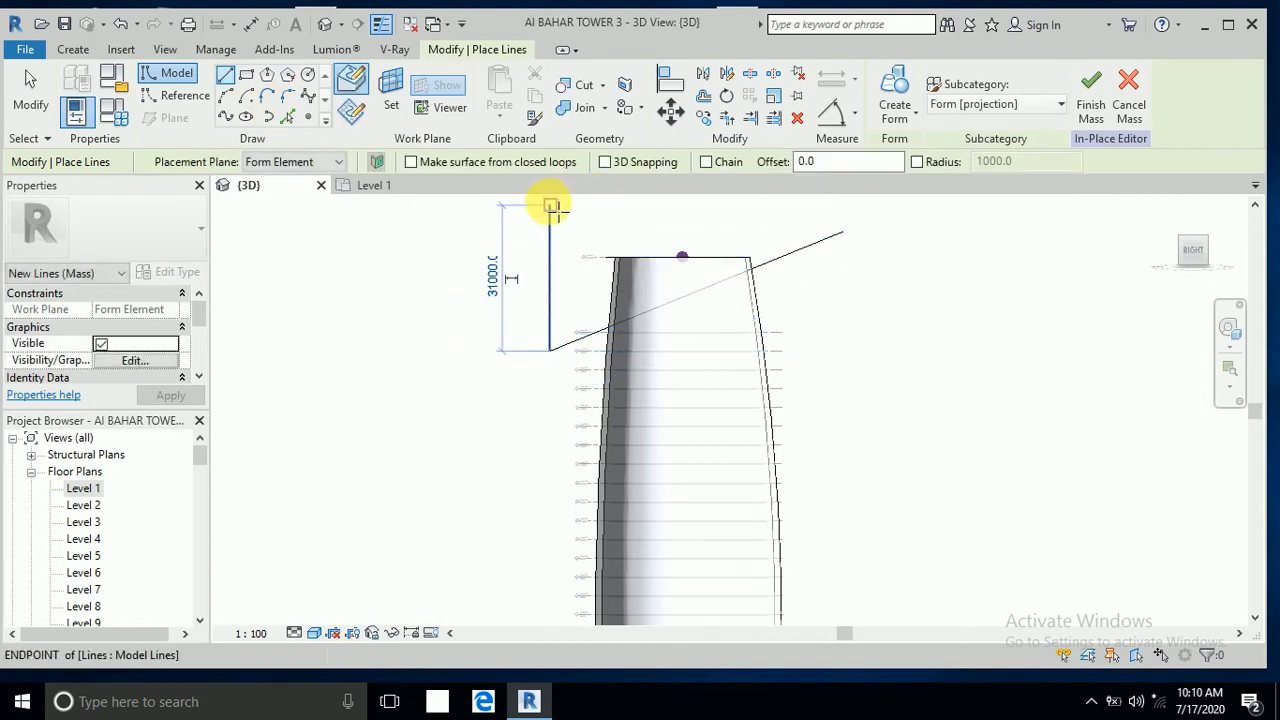
left_click_drag(550, 204, 856, 216)
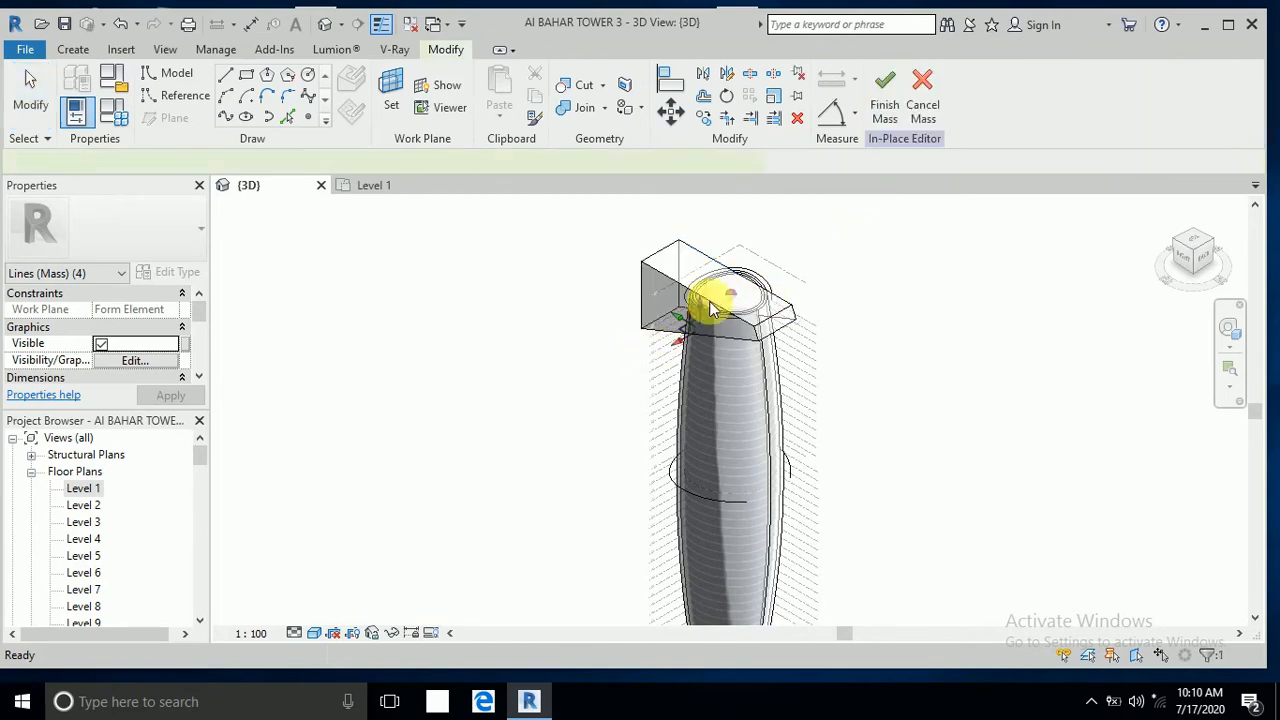
- Set the wedge block over the tower top to Void in Properties
left_click(710, 290)
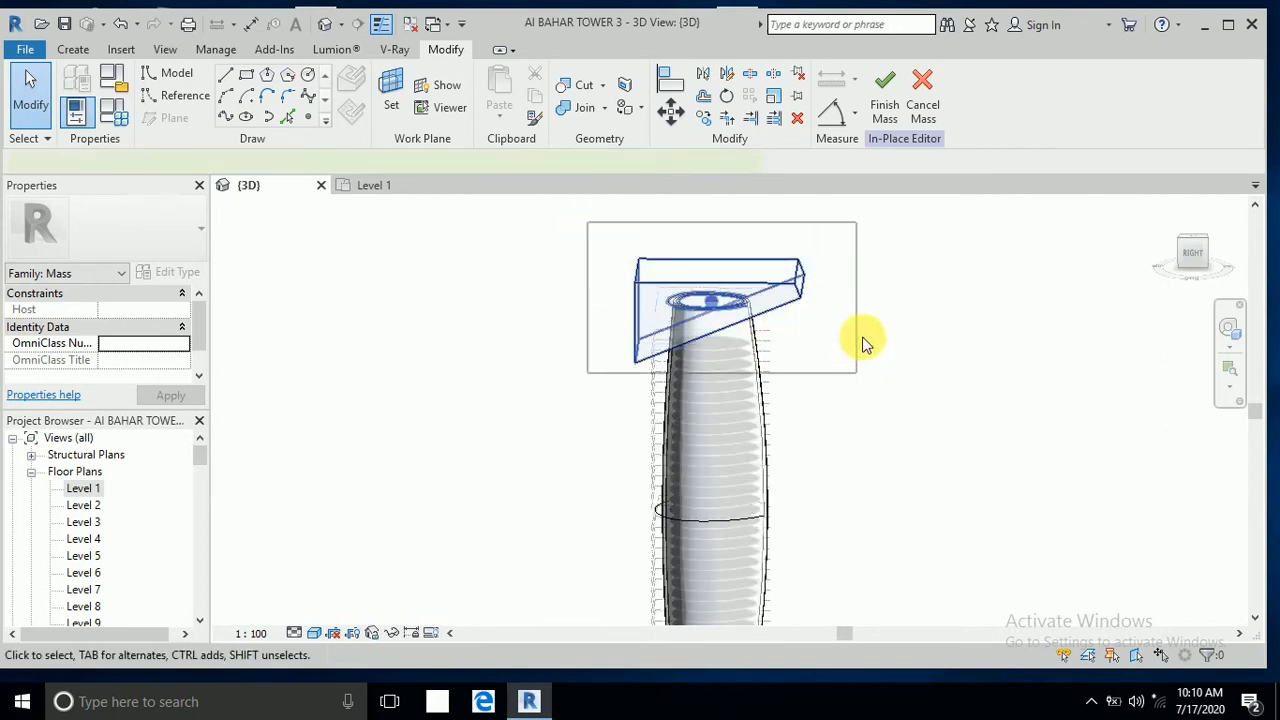
mouse_move(776, 268)
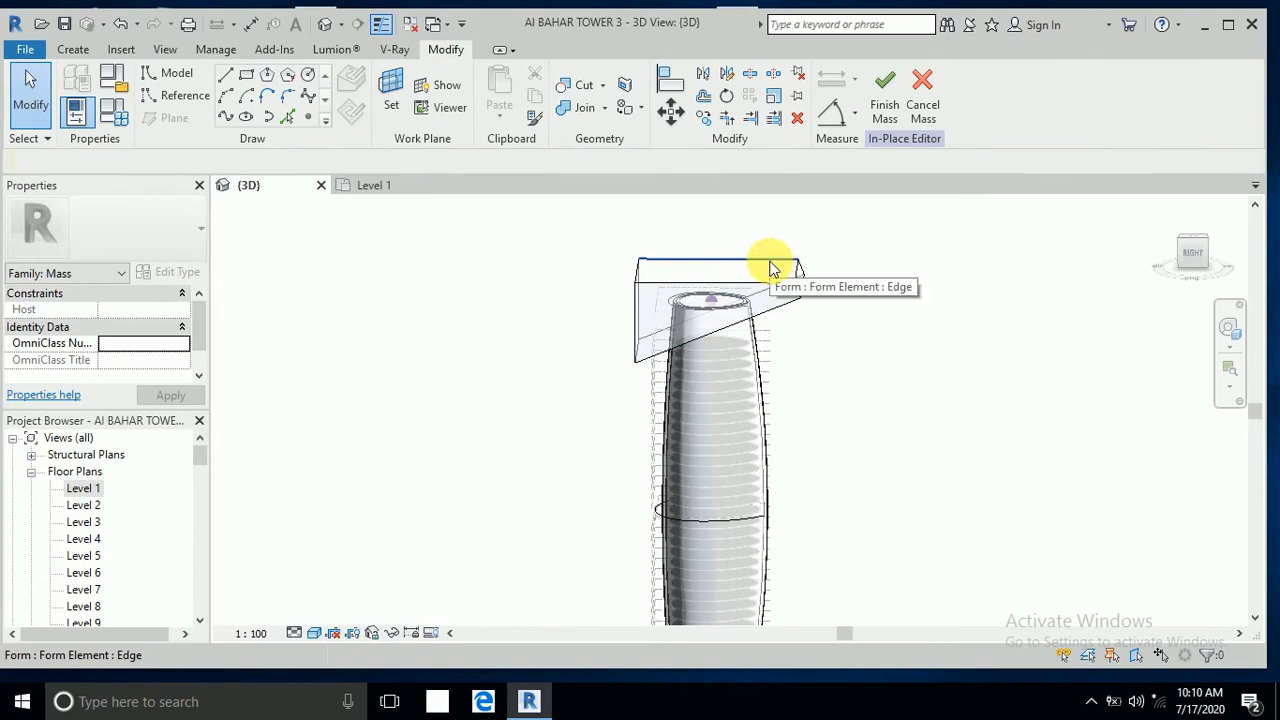
left_click(776, 268)
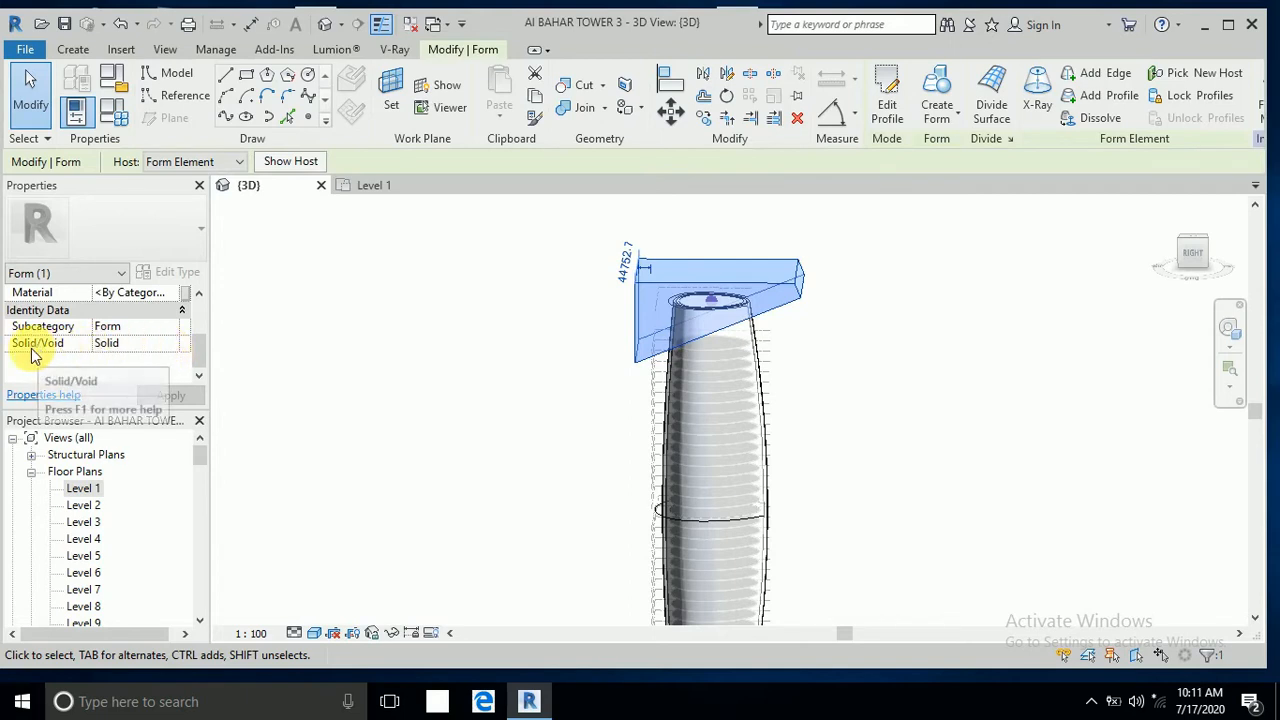
left_click(170, 344)
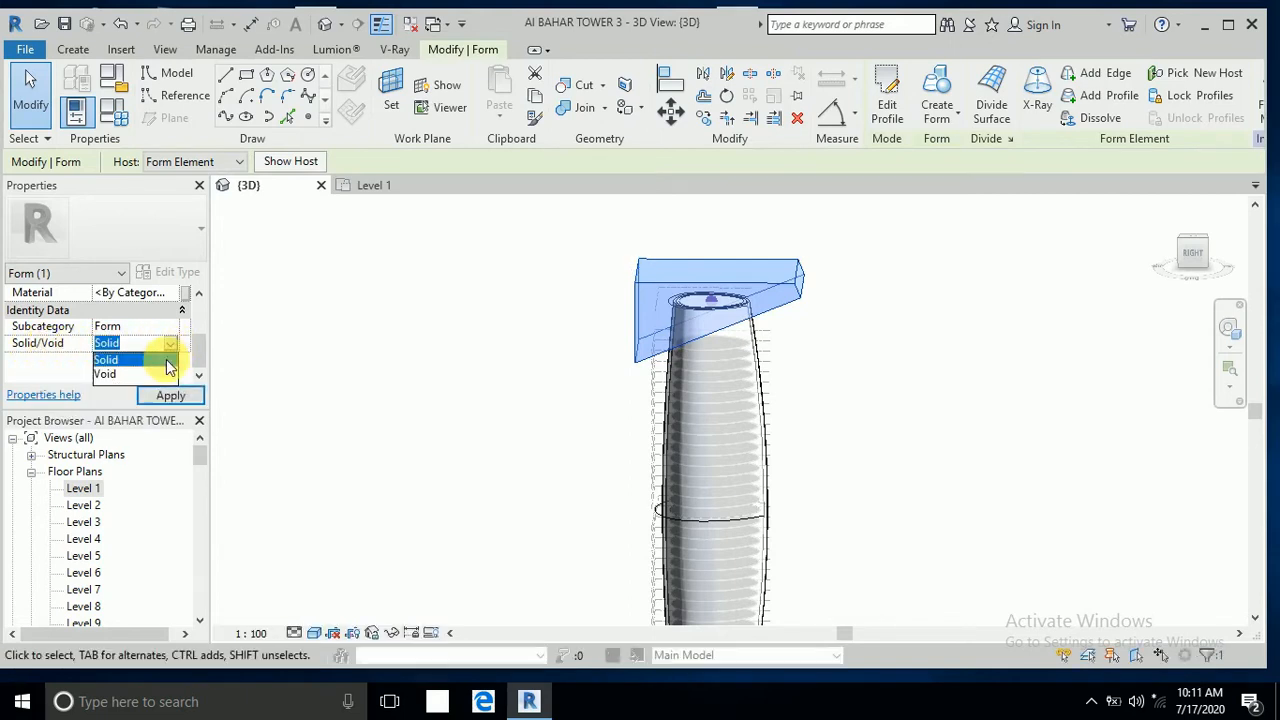
left_click(104, 374)
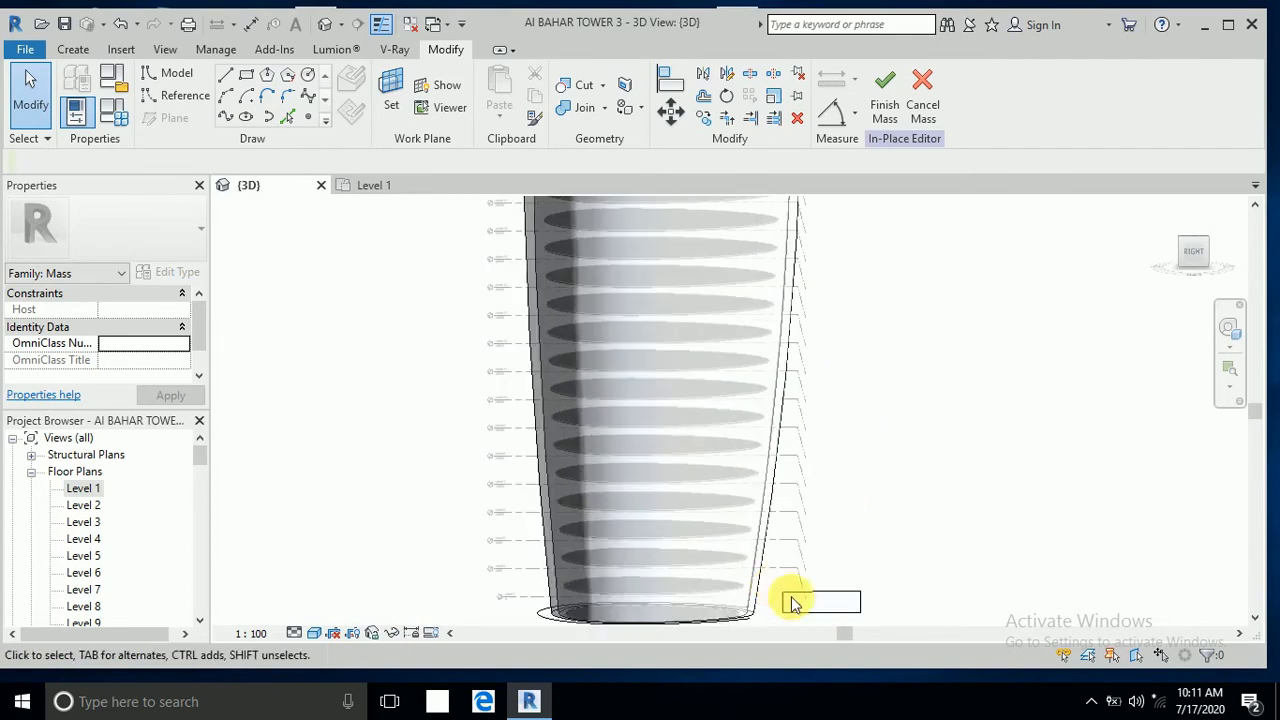
left_click(820, 600)
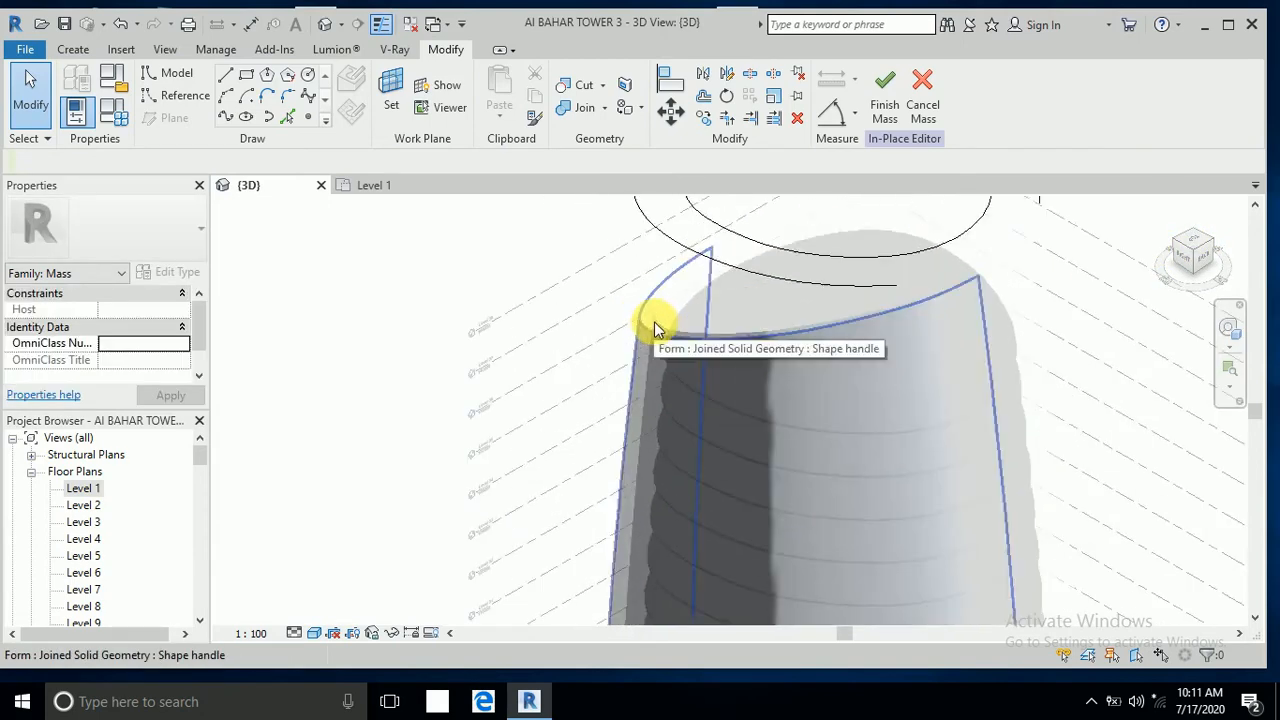
left_click_drag(656, 324, 770, 410)
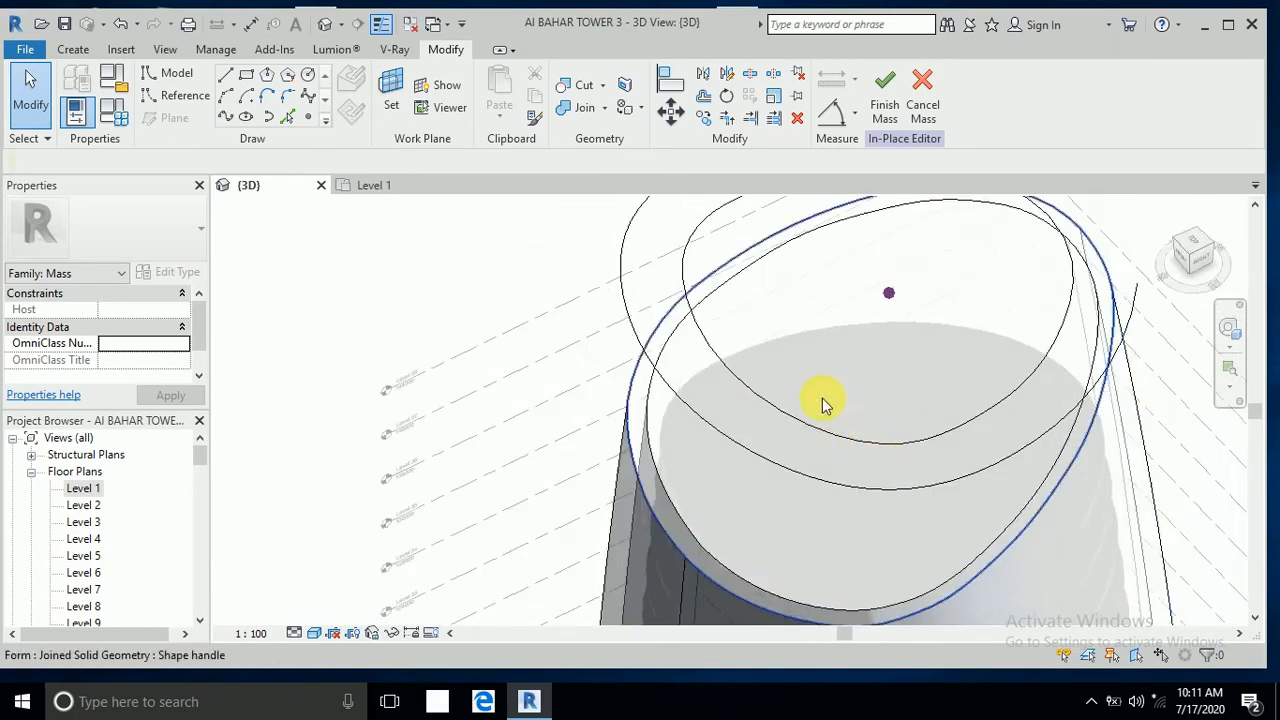
left_click_drag(824, 404, 736, 470)
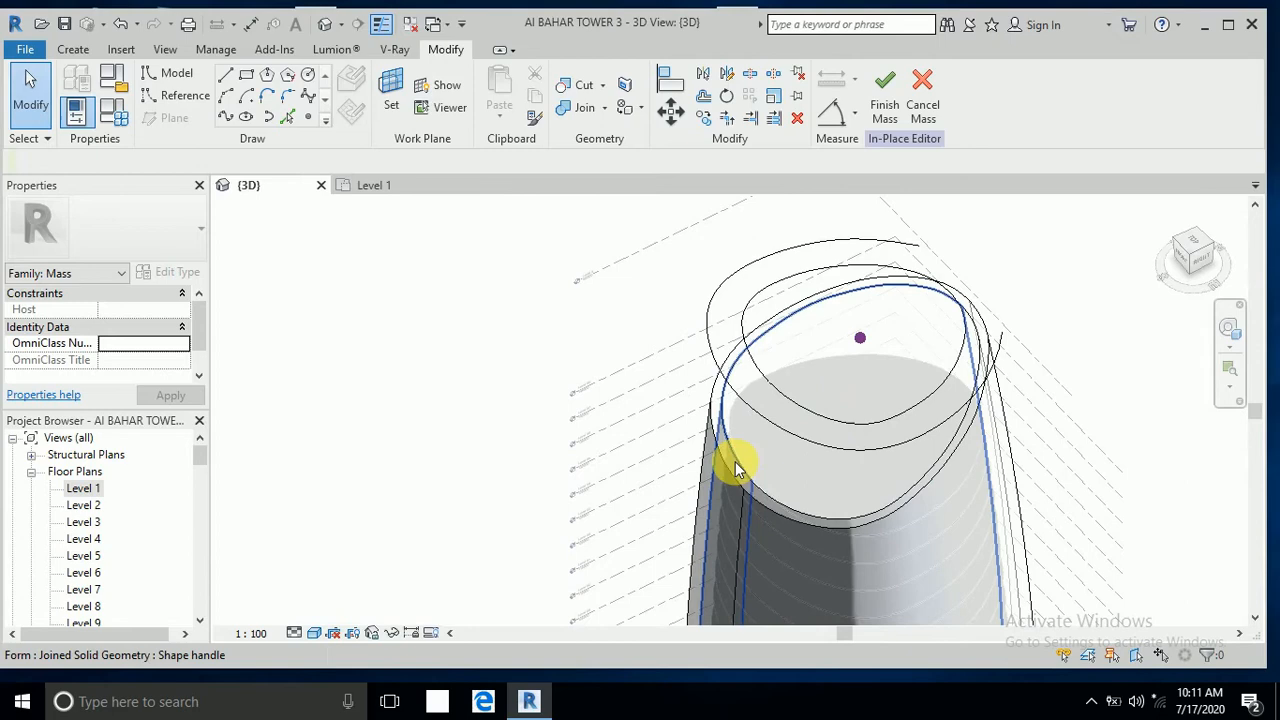
left_click(738, 468)
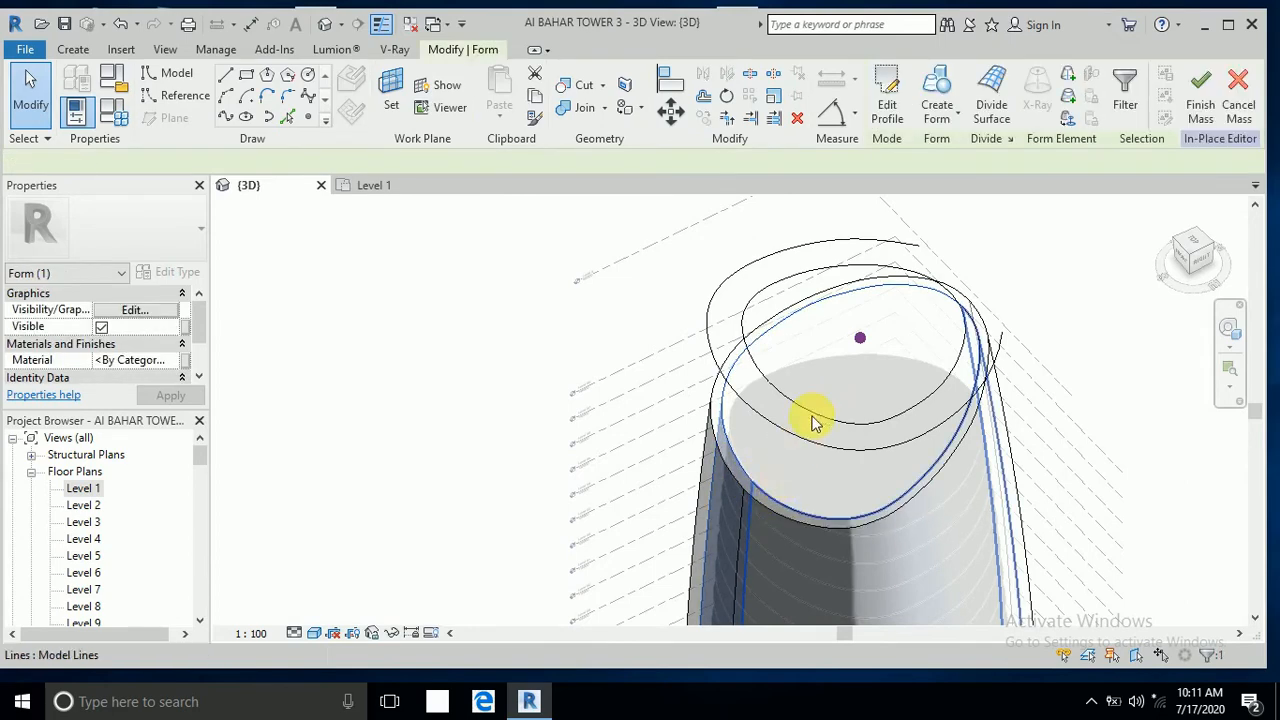
- Divide the tower's curved side face into a grid and select the divided surface
left_click(990, 90)
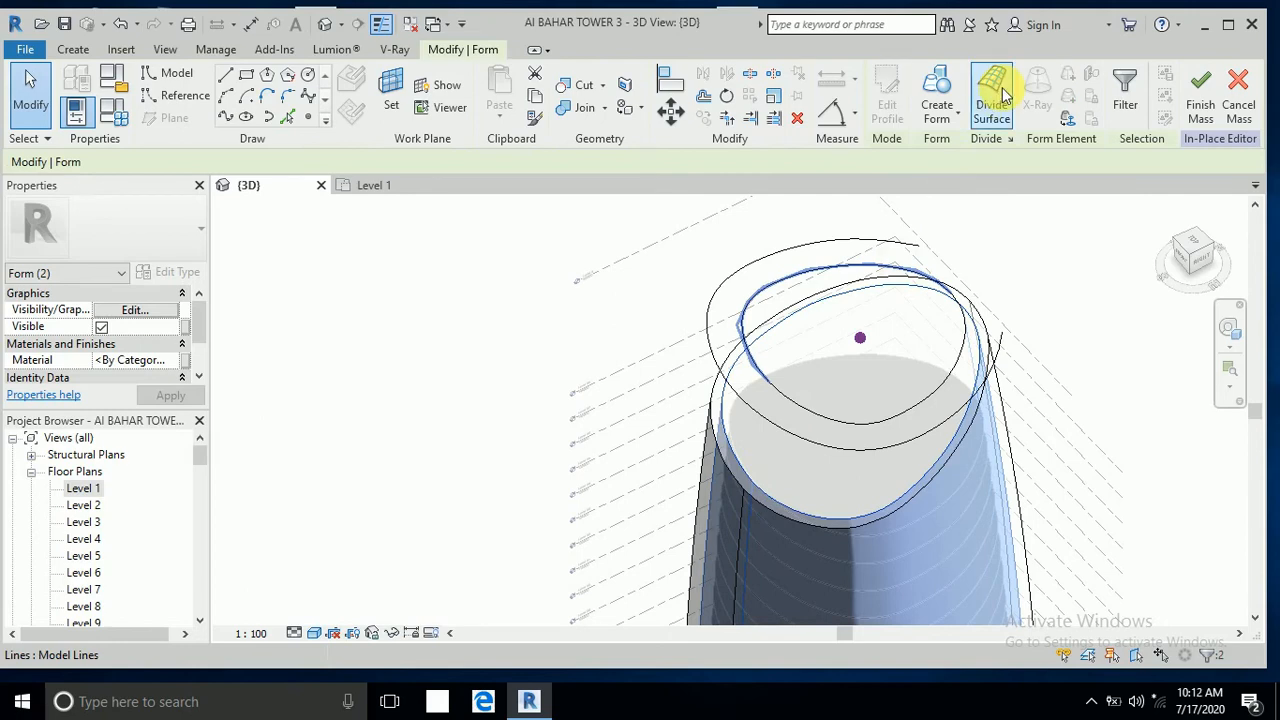
mouse_move(990, 90)
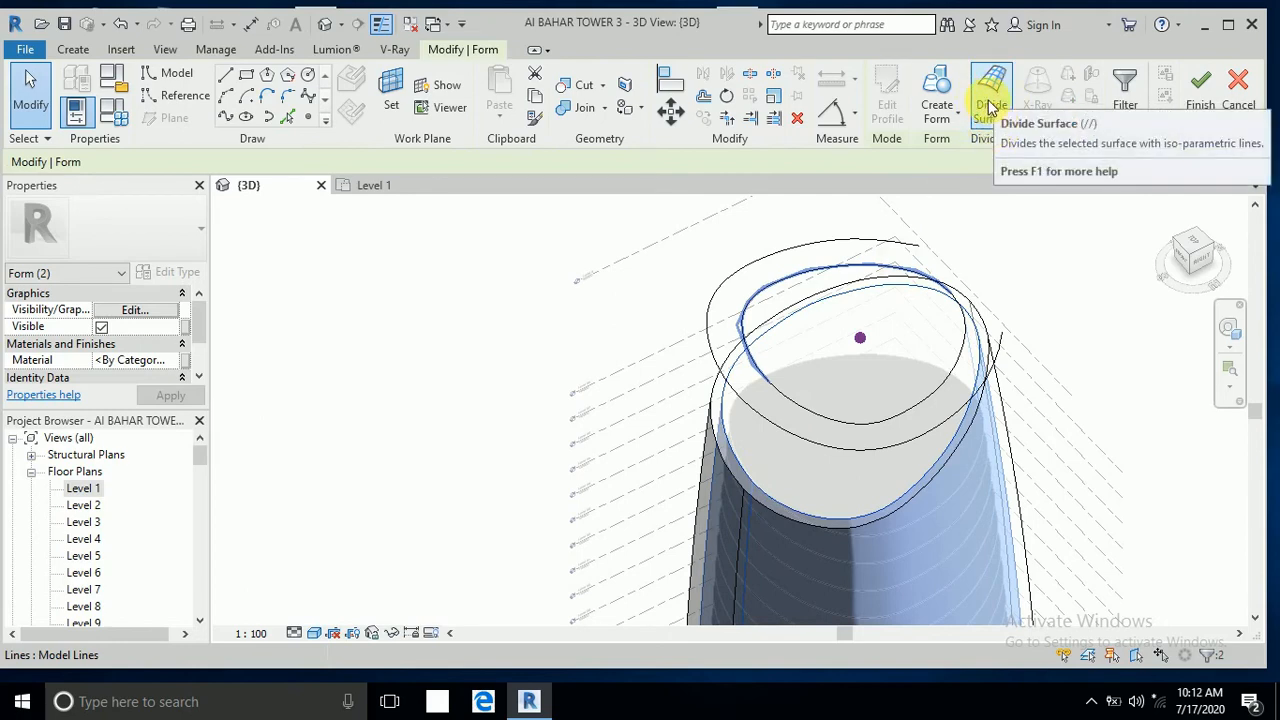
left_click(990, 90)
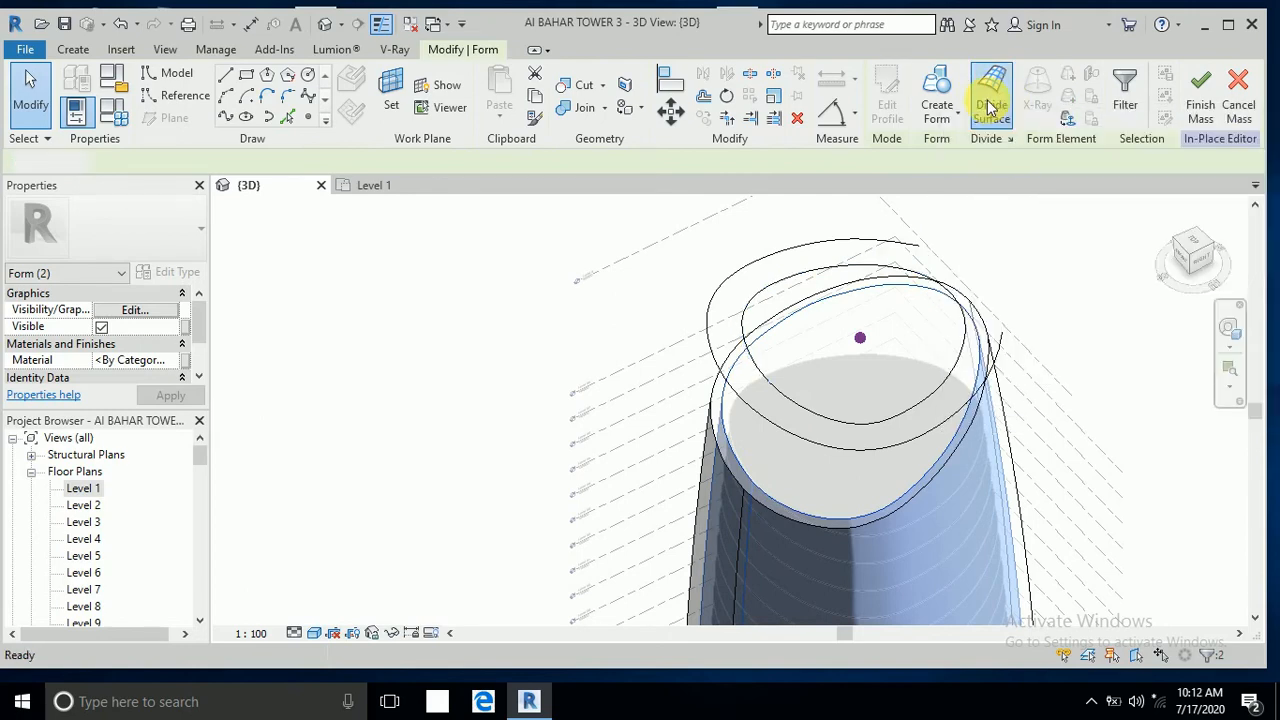
left_click(992, 90)
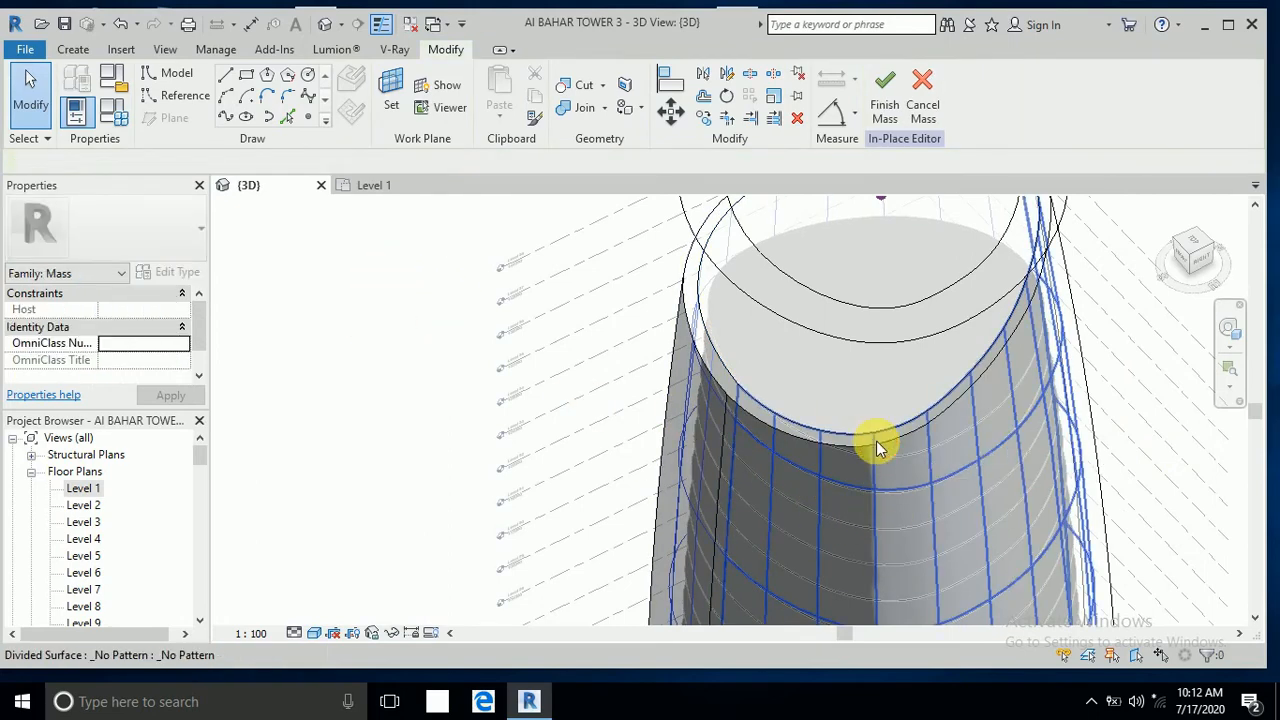
left_click(878, 442)
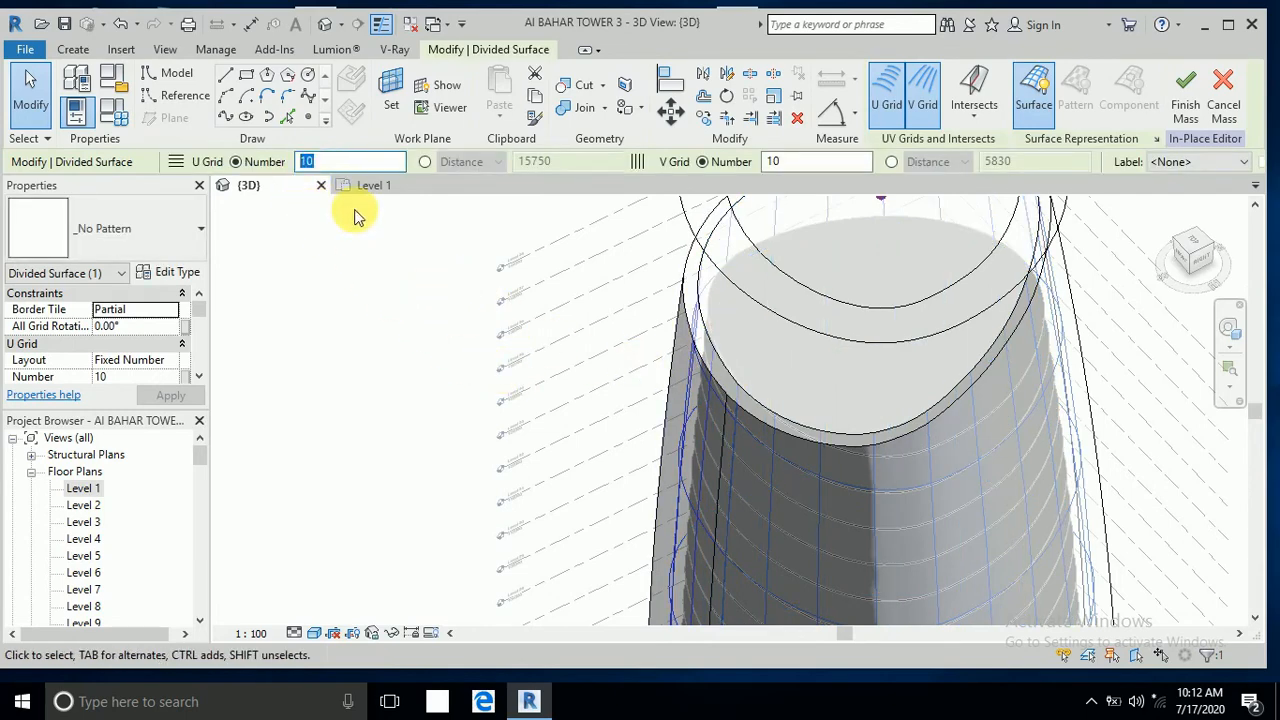
- Set the divided surface's U Grid Number to 25 and apply it
type("25")
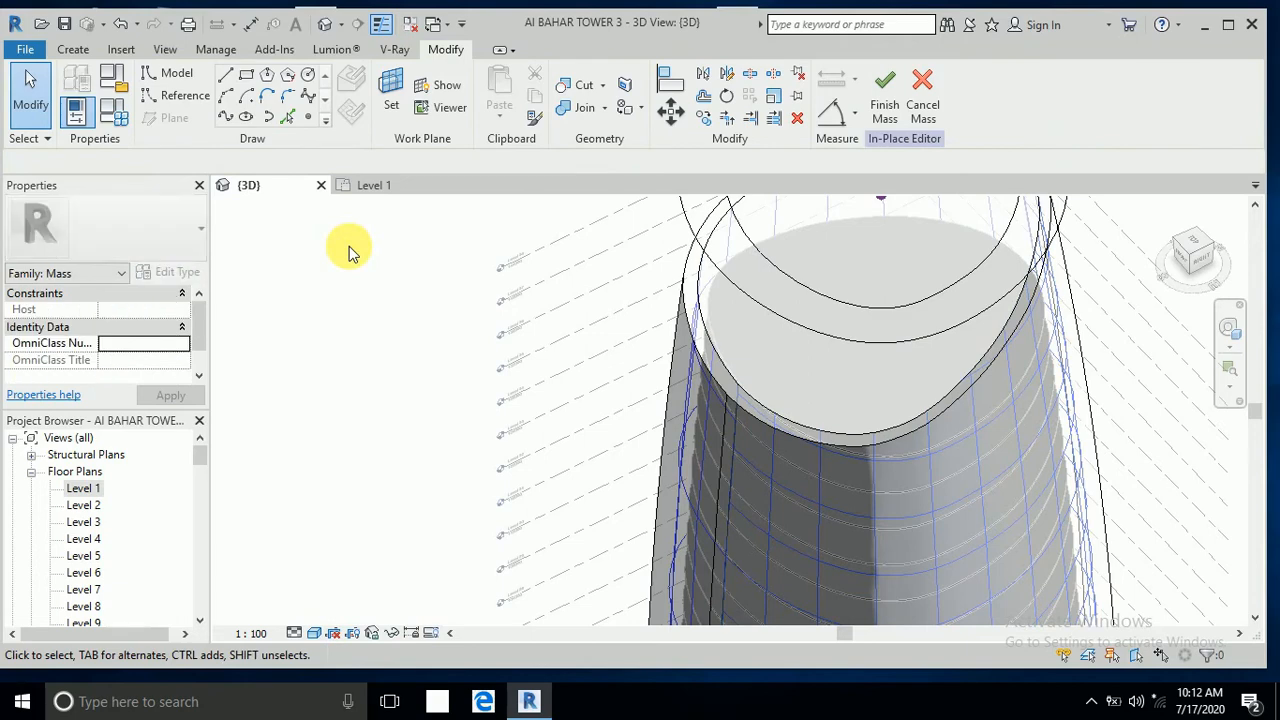
mouse_move(642, 384)
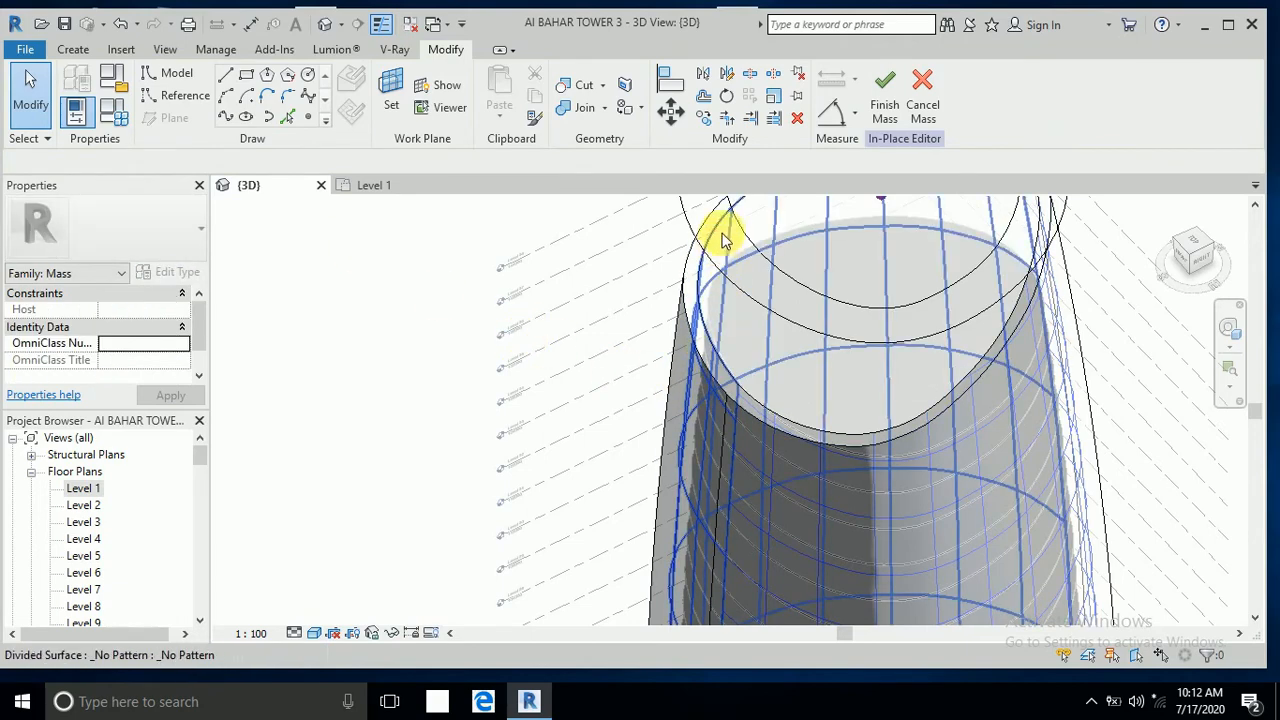
left_click(720, 230)
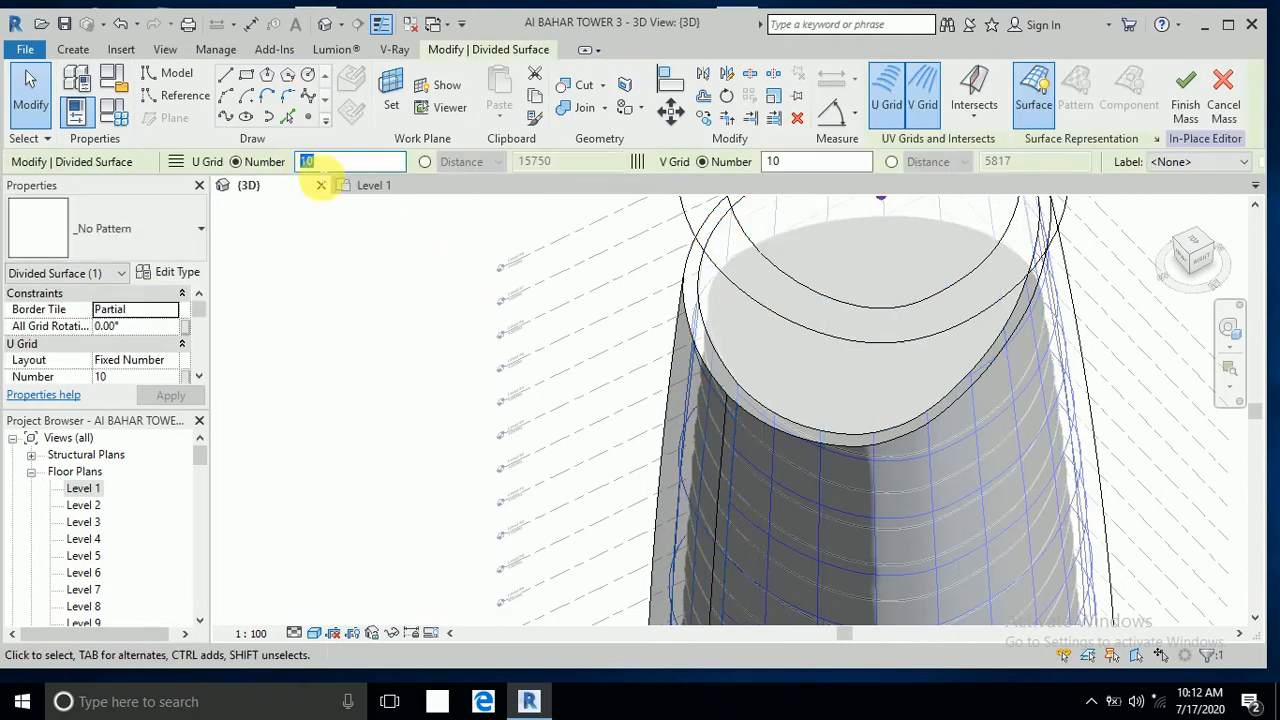
type("25")
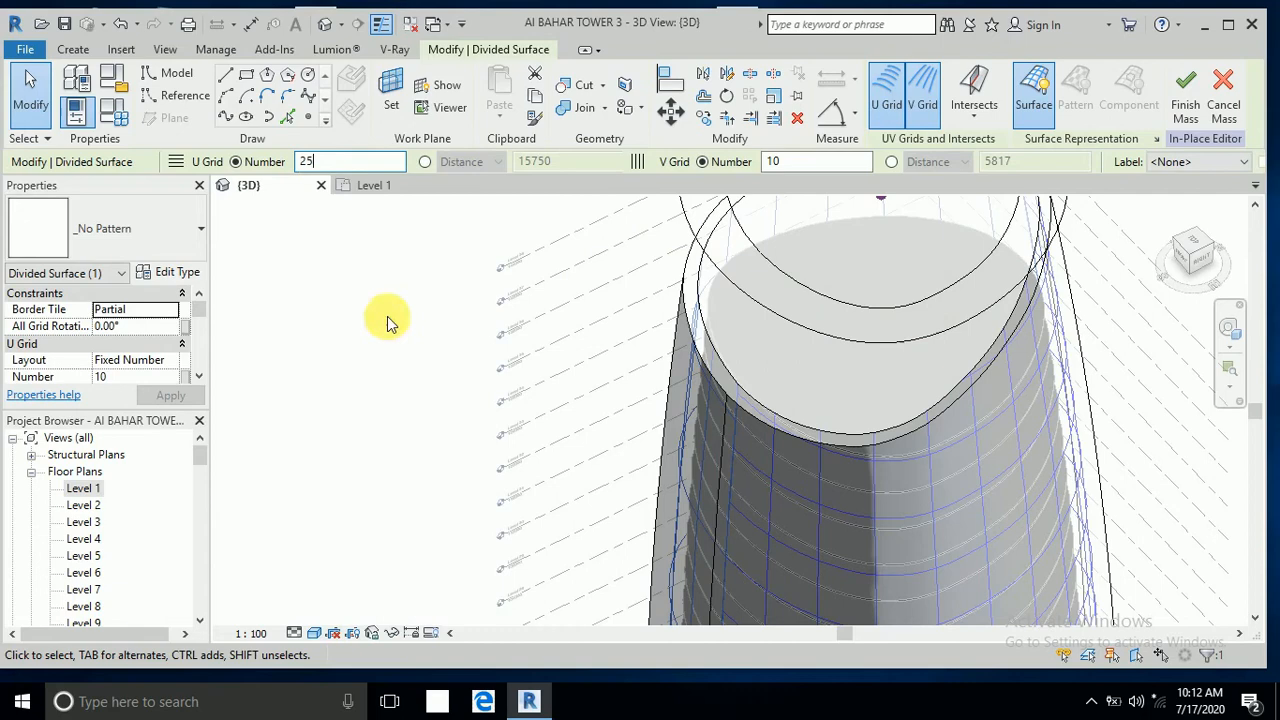
left_click(704, 456)
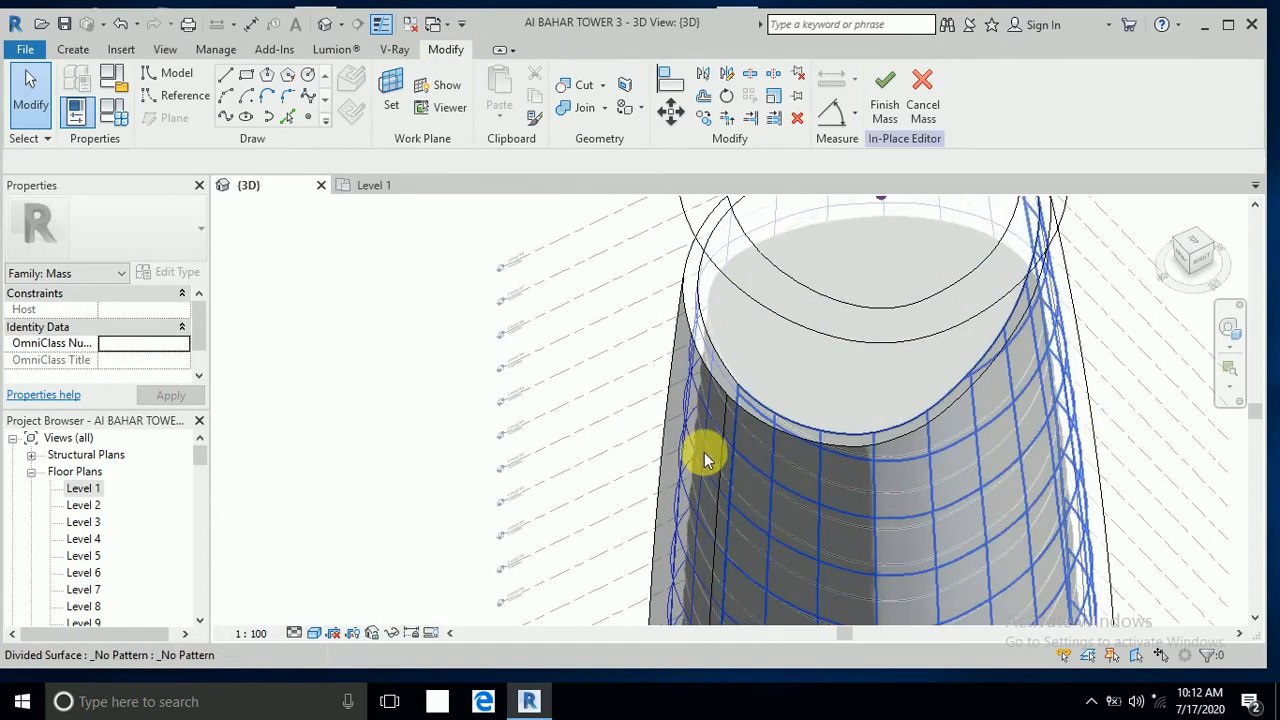
mouse_move(1056, 358)
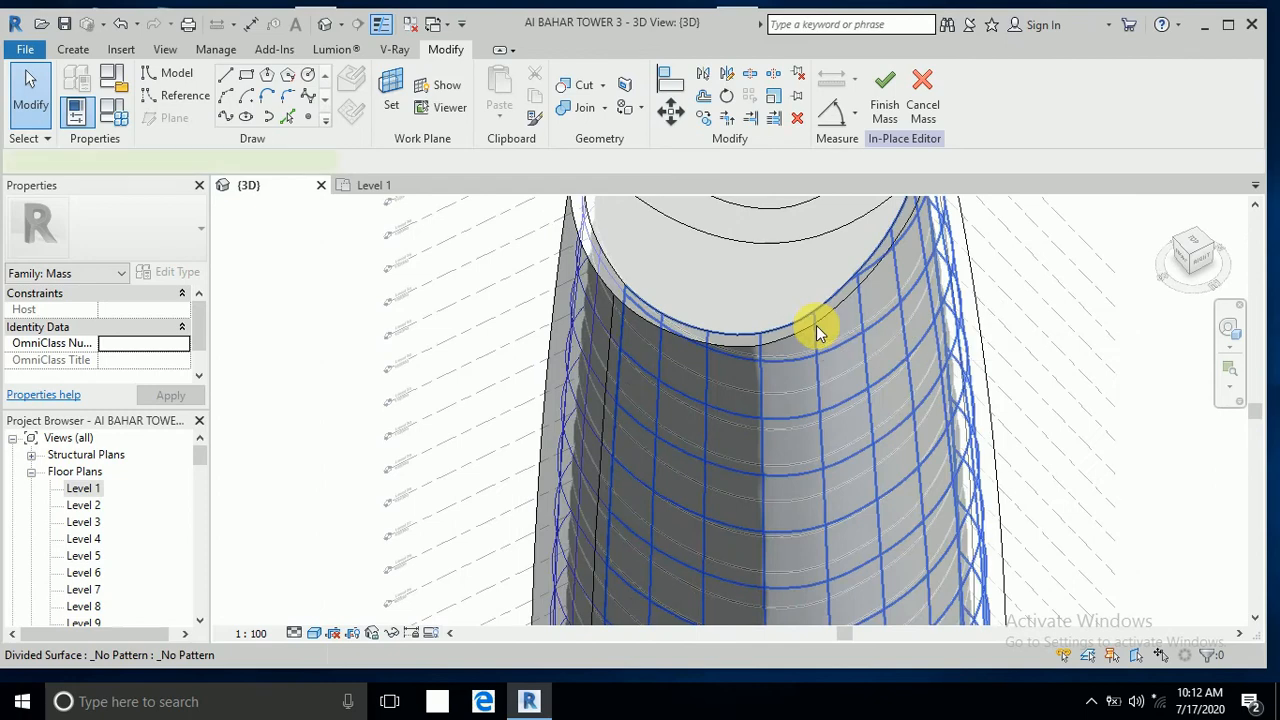
left_click(818, 330)
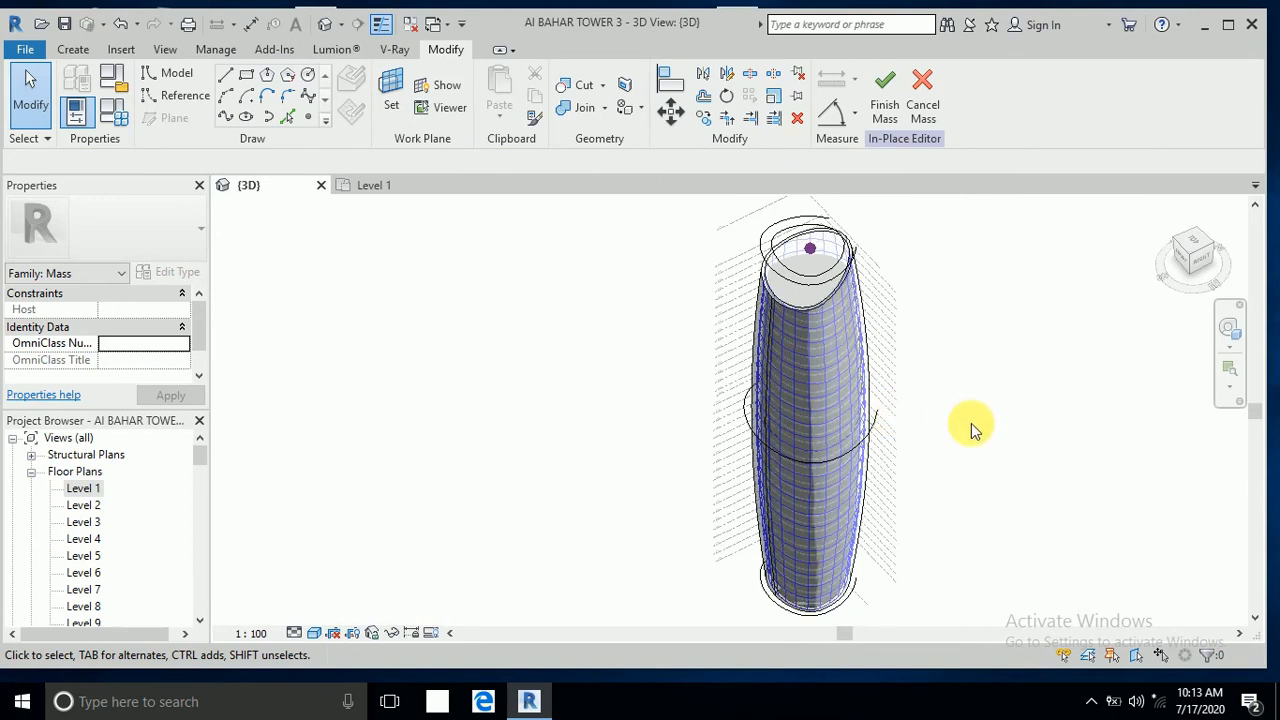
left_click_drag(970, 430, 900, 430)
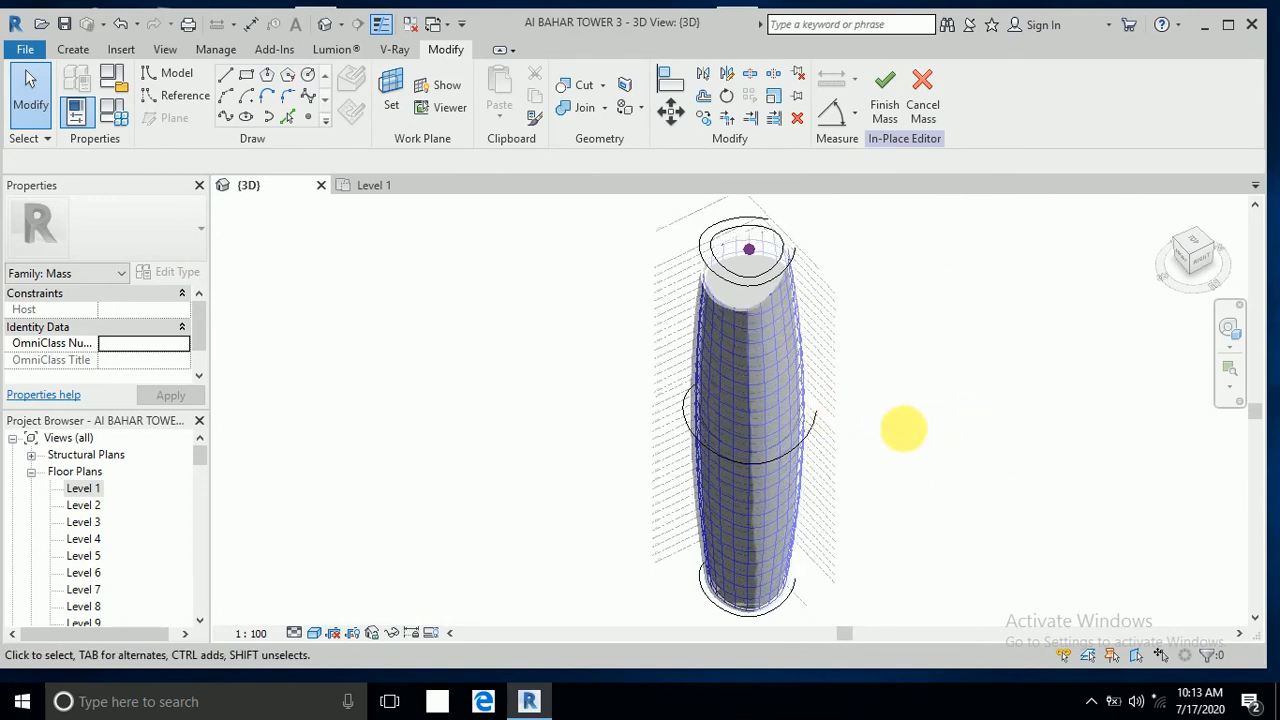